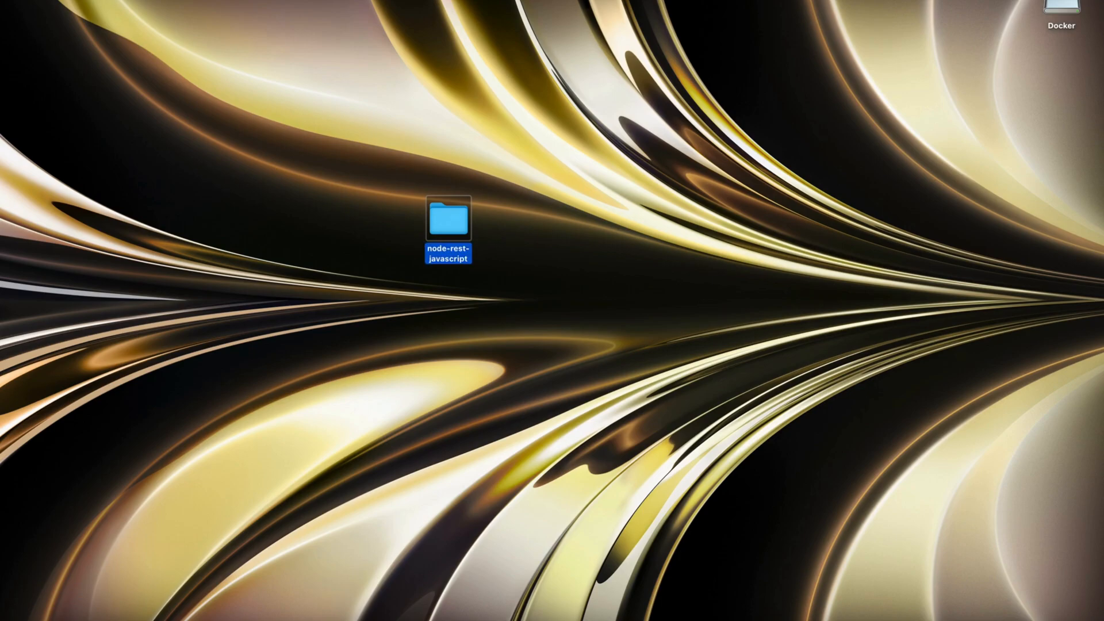
# Step: Launch Visual Studio Code from the macOS application launcher
pyautogui.click(531, 303)
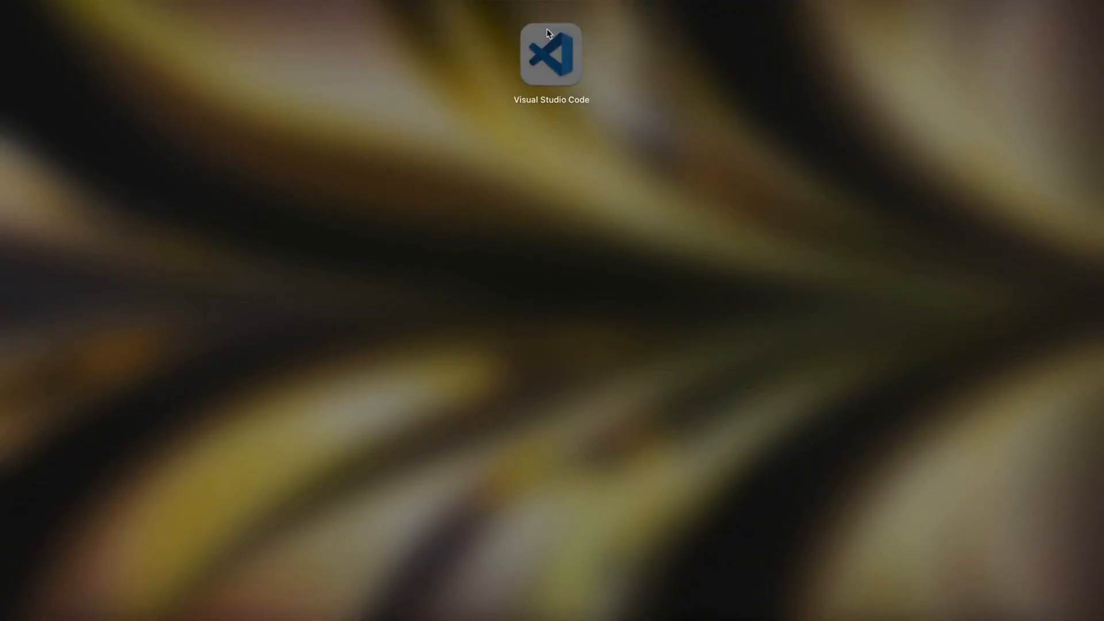
pyautogui.doubleClick(551, 54)
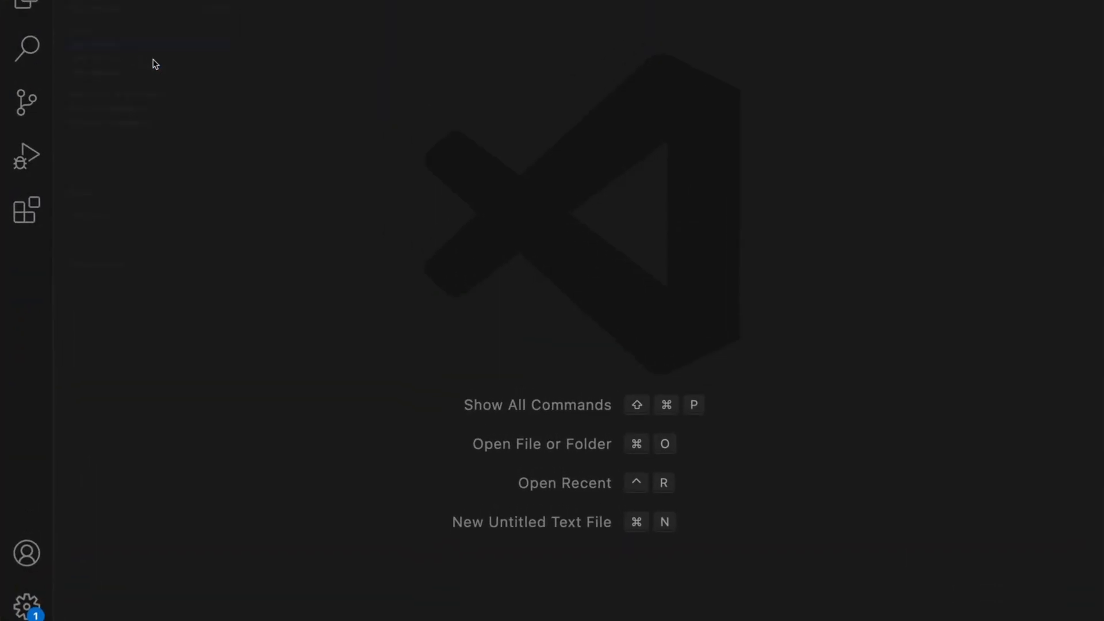
# Step: Open the node-rest-javascript folder on the Desktop as the VS Code workspace
pyautogui.click(540, 444)
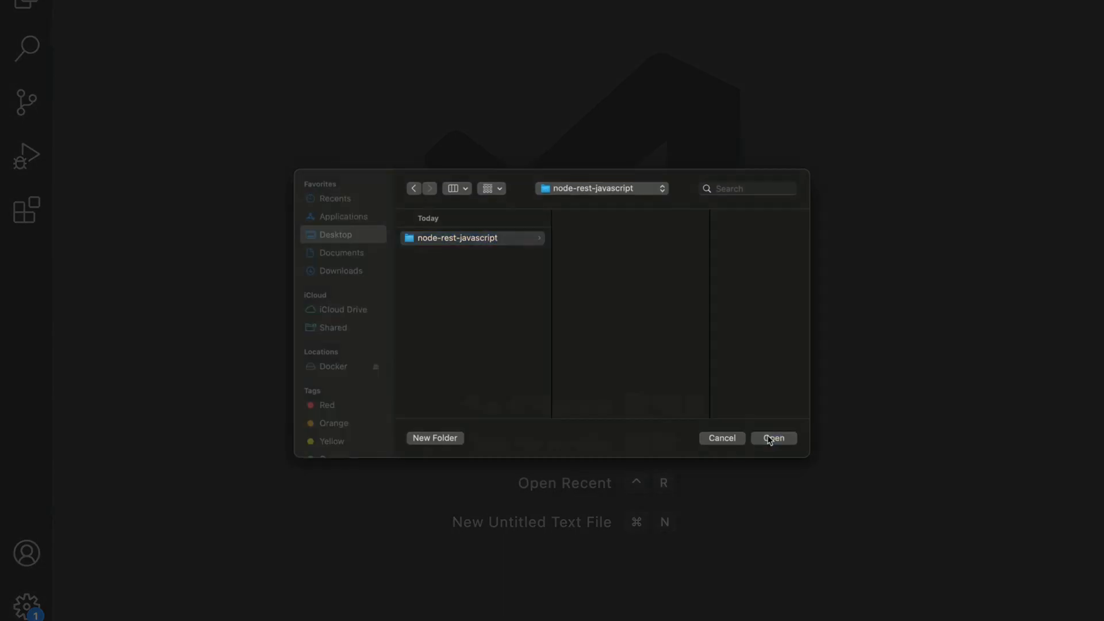
pyautogui.click(773, 438)
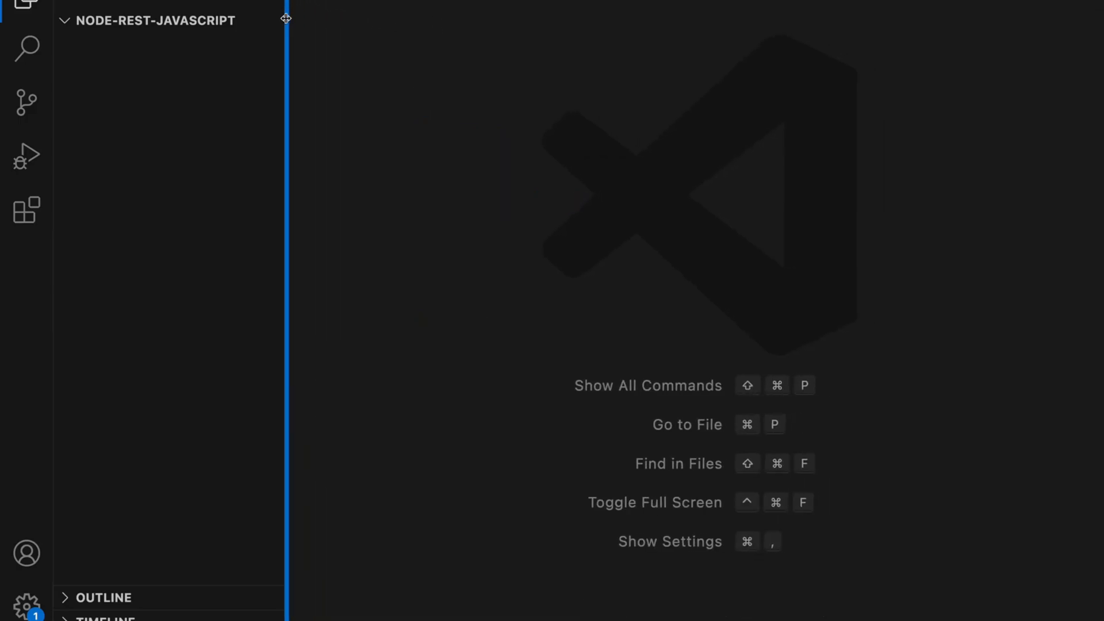
pyautogui.moveTo(437, 291)
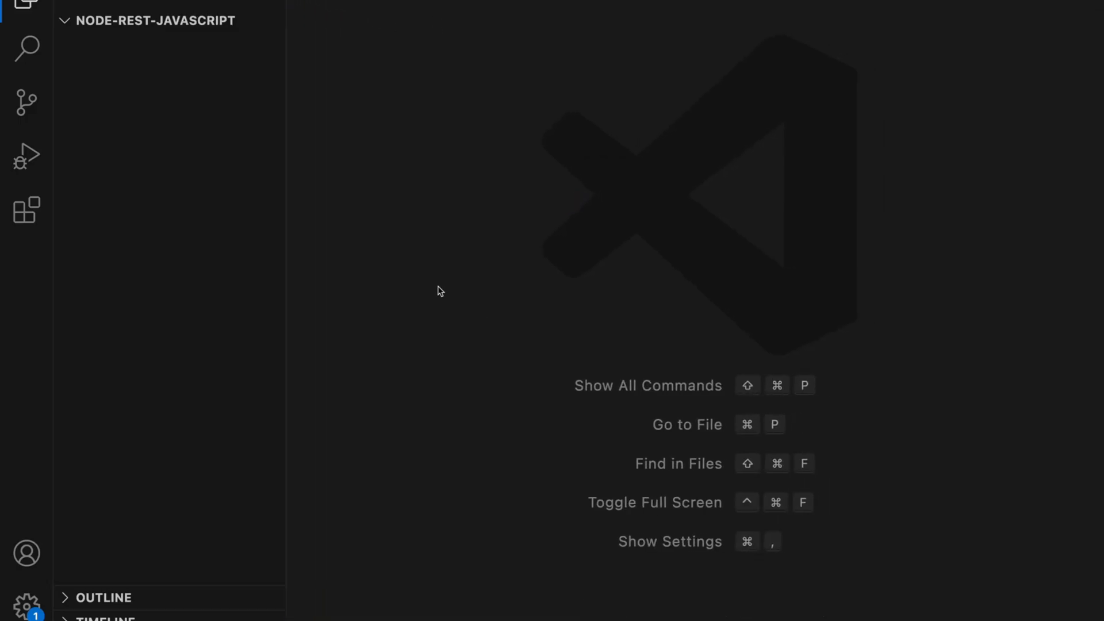
# Step: Start a bash integrated terminal, check the node and npm versions, then clear it
pyautogui.press('ctrl+`')
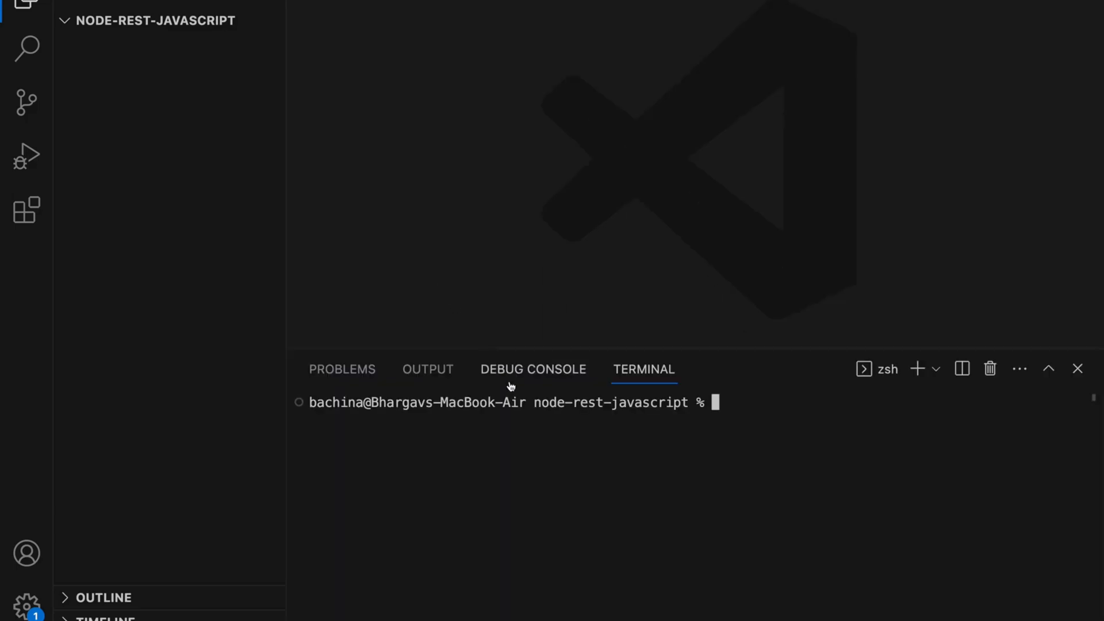
pyautogui.write('bash')
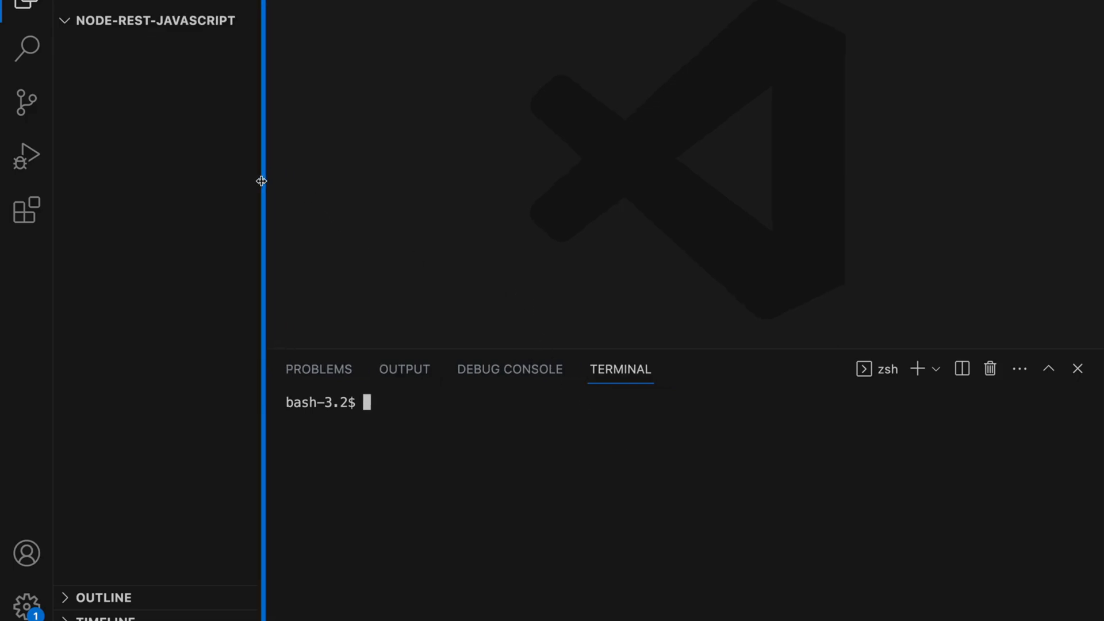
pyautogui.moveTo(784, 347)
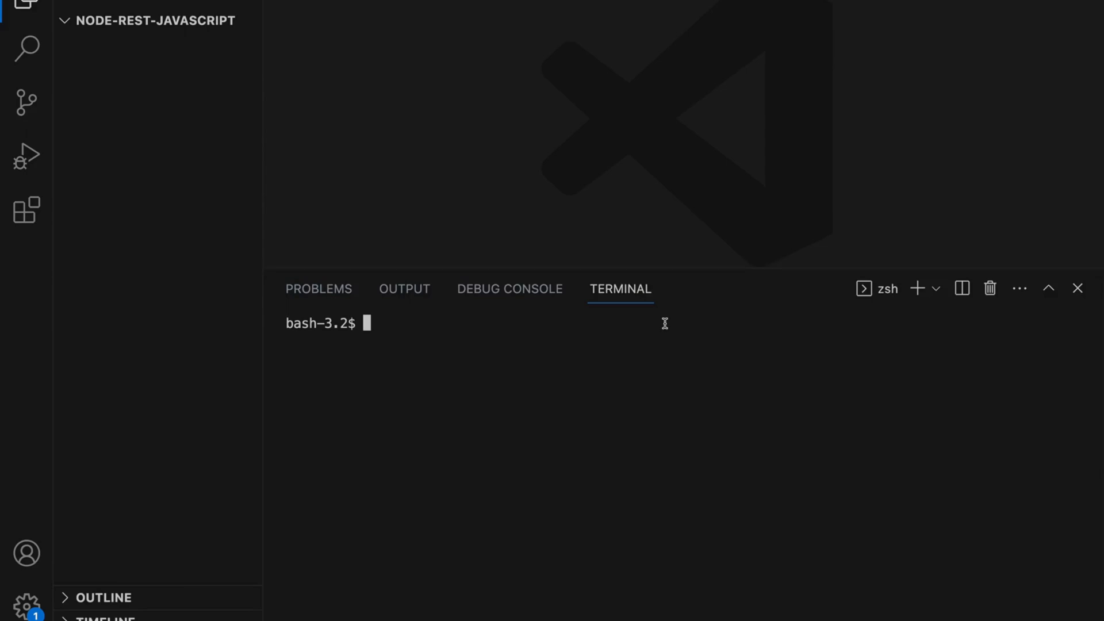
pyautogui.write('node')
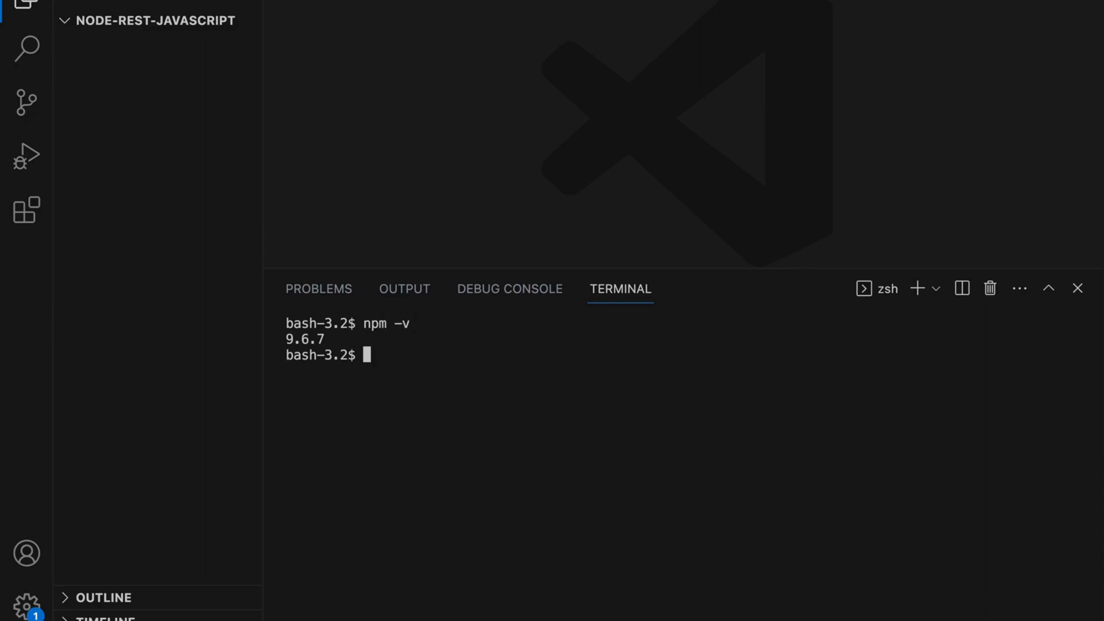
pyautogui.write('clear')
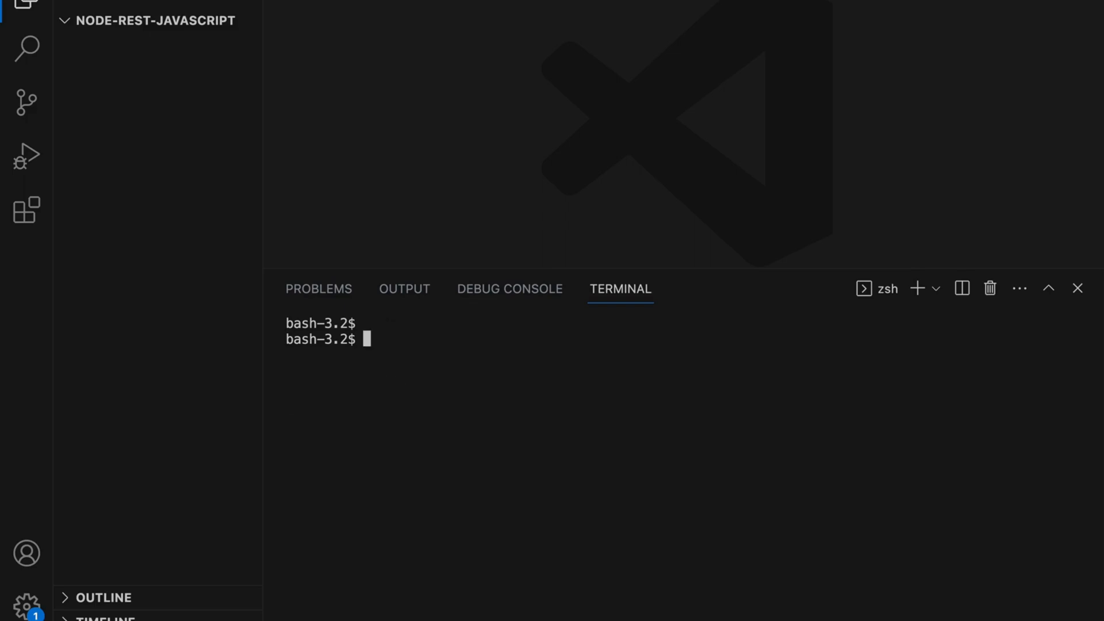
# Step: Run npm init and answer package name node-rest-javascript and version 0.0.1
pyautogui.write('n')
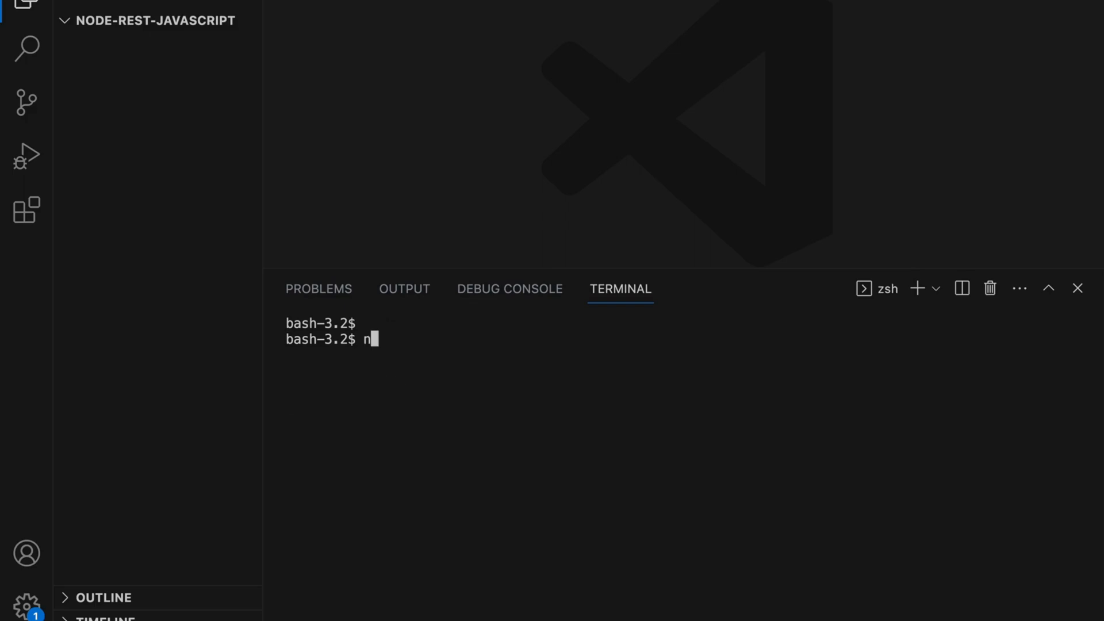
pyautogui.write('pm ij')
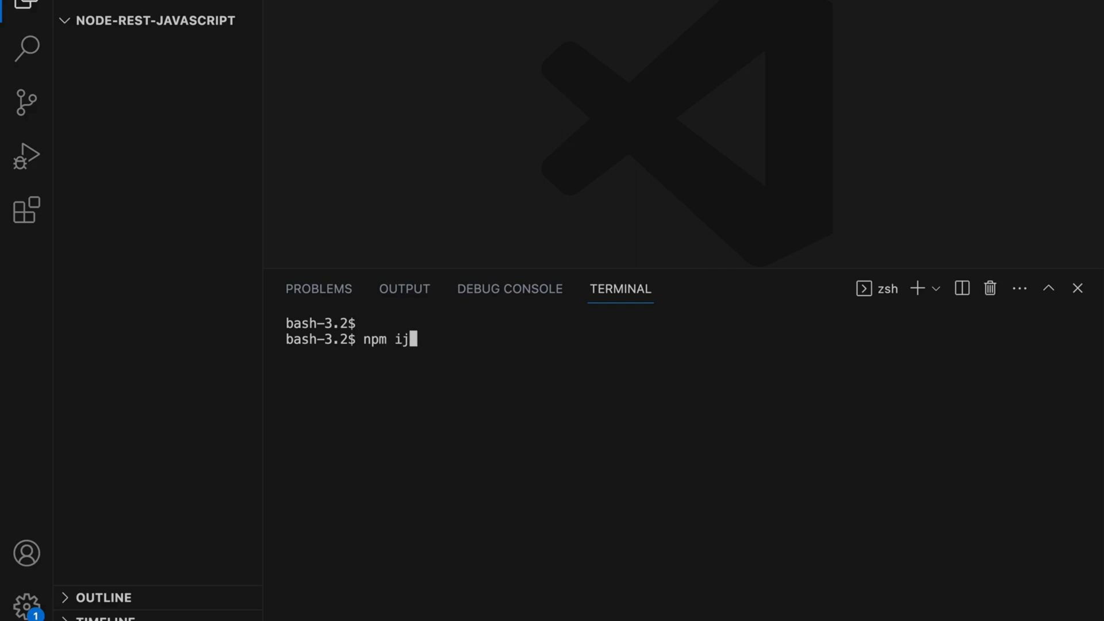
pyautogui.write('nit')
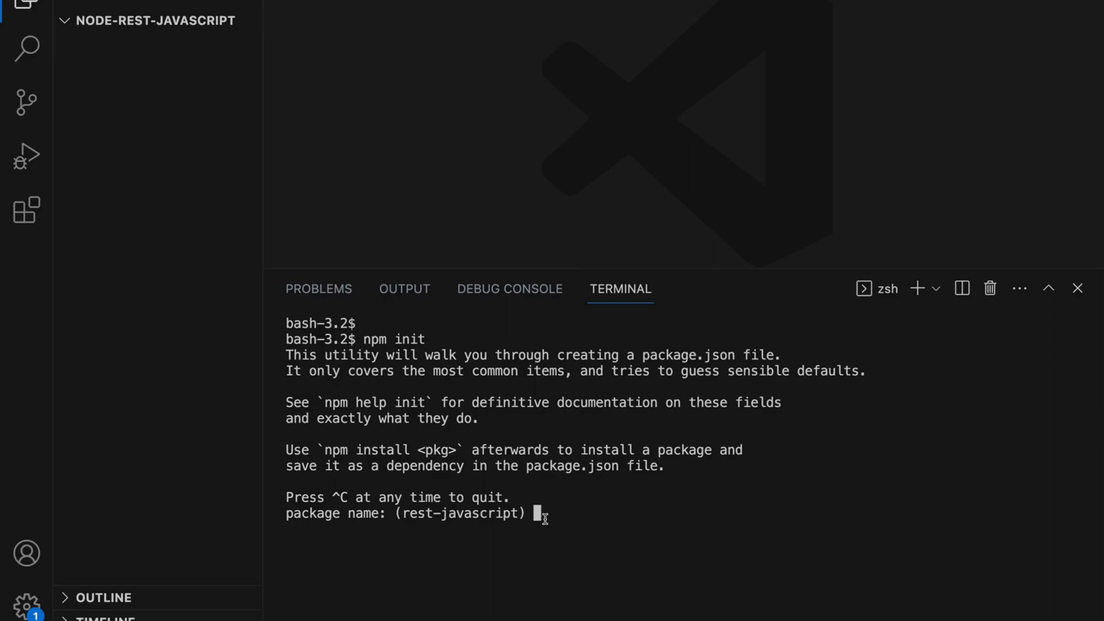
pyautogui.write('node-')
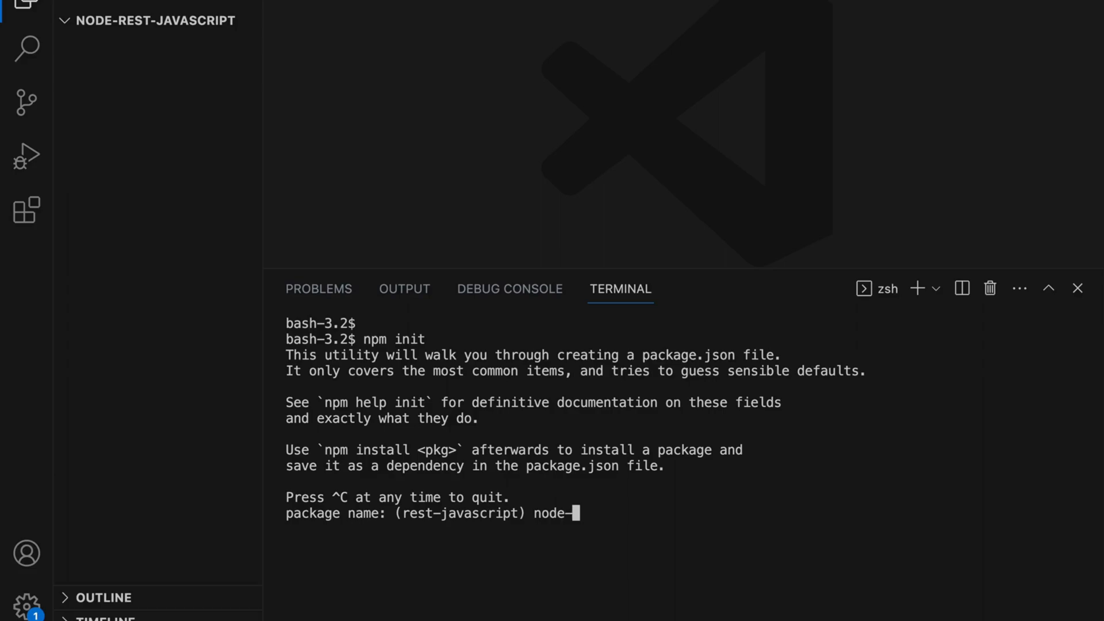
pyautogui.write('rest-')
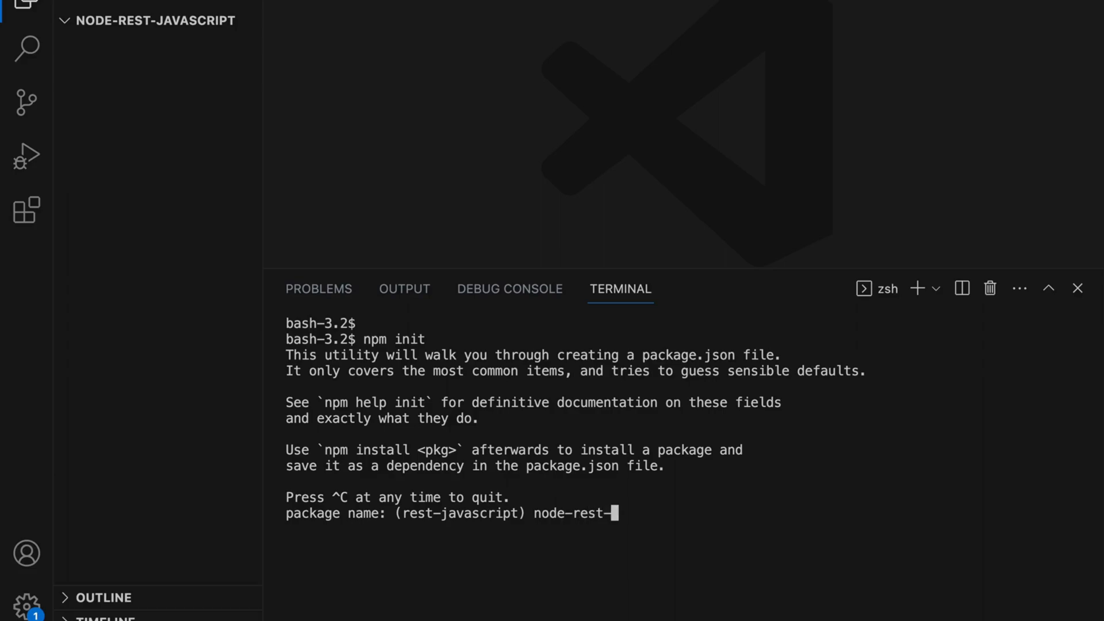
pyautogui.write('javascript')
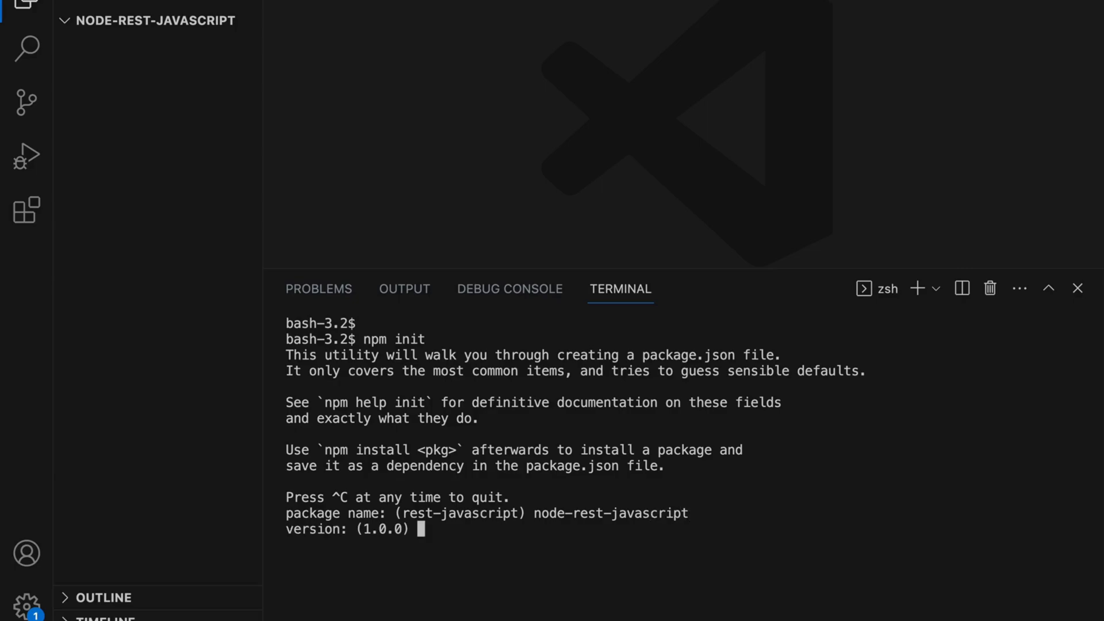
pyautogui.write('0.')
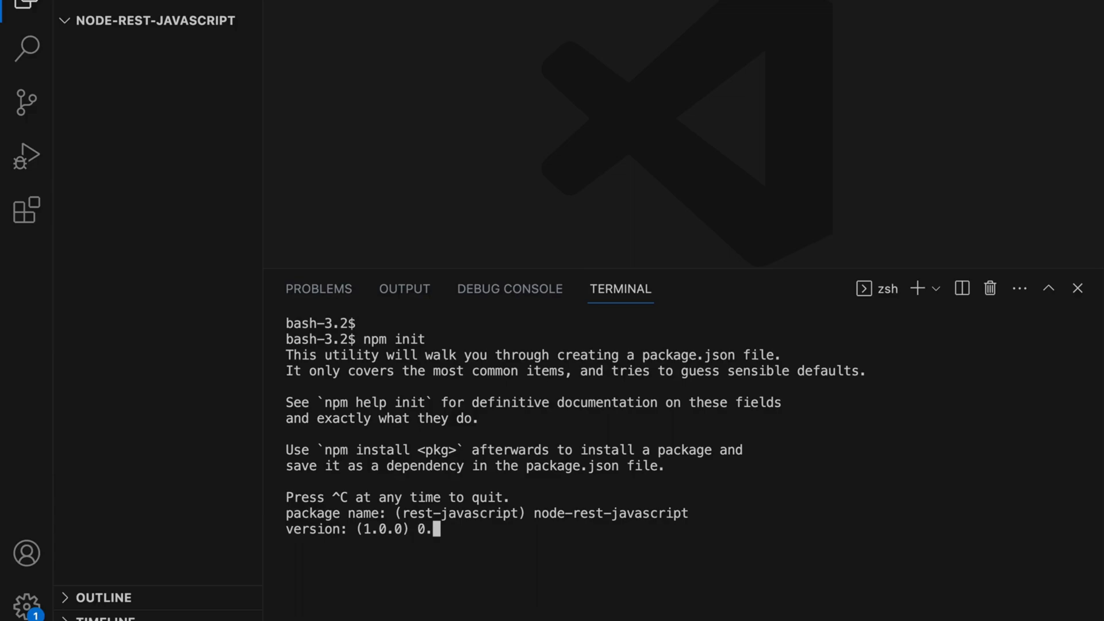
pyautogui.write('0.1')
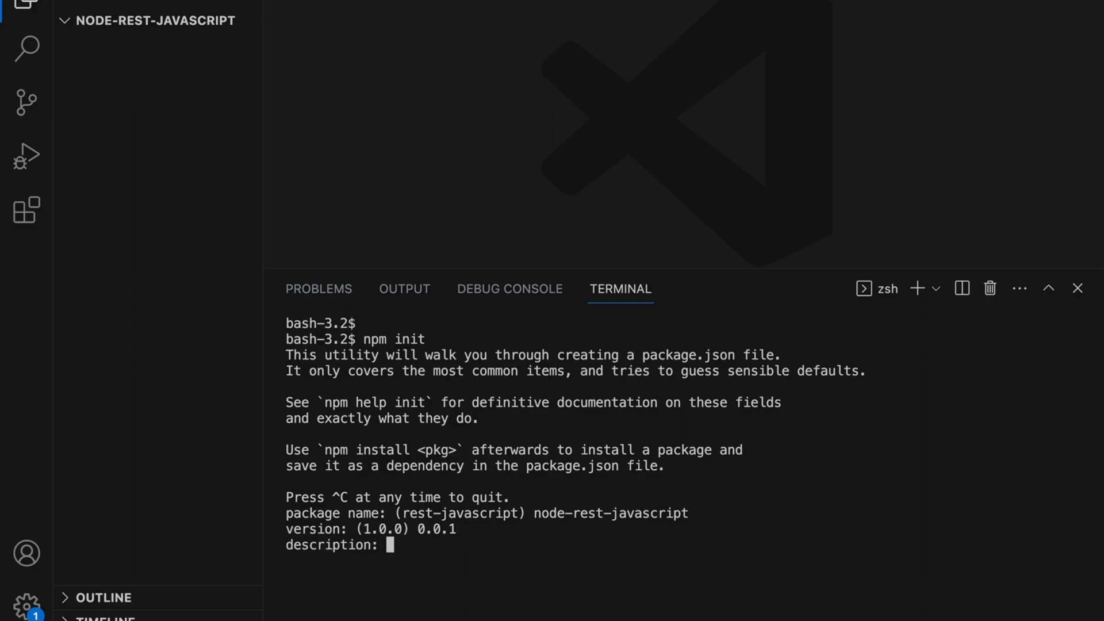
# Step: Give the description 'Example Project Node REST API' and accept the default index.js entry point
pyautogui.write('Ex')
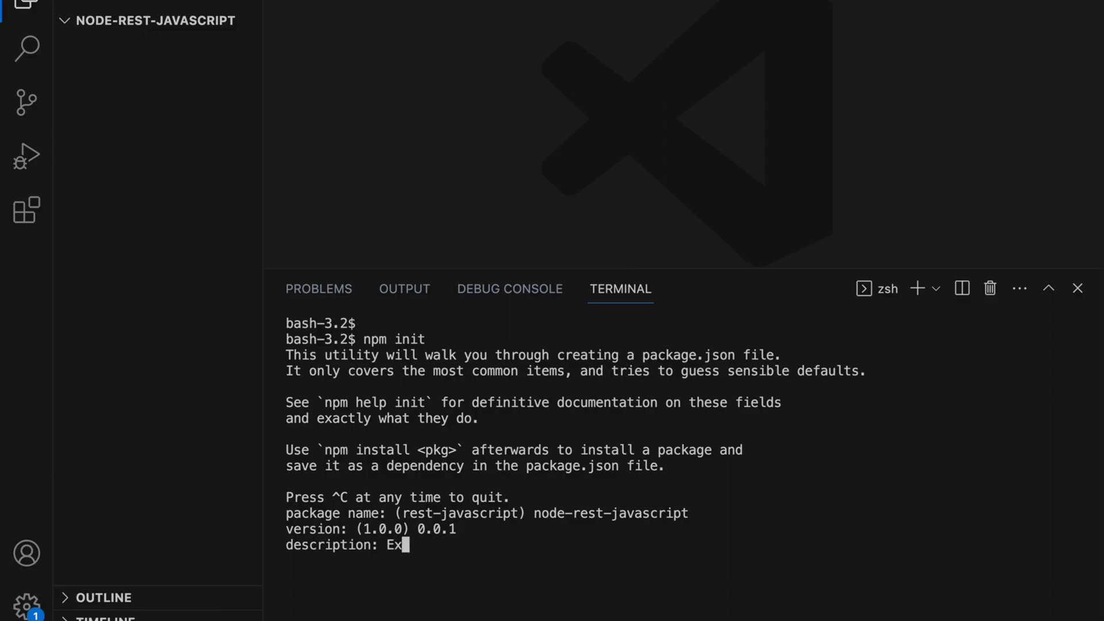
pyautogui.write('ample Project for')
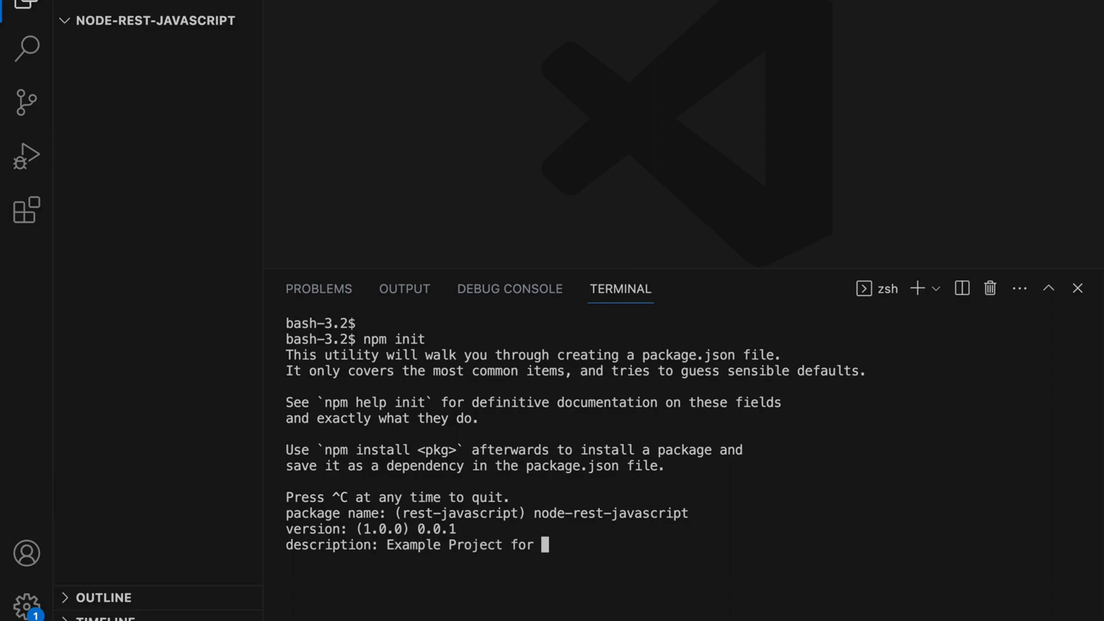
pyautogui.write('Node')
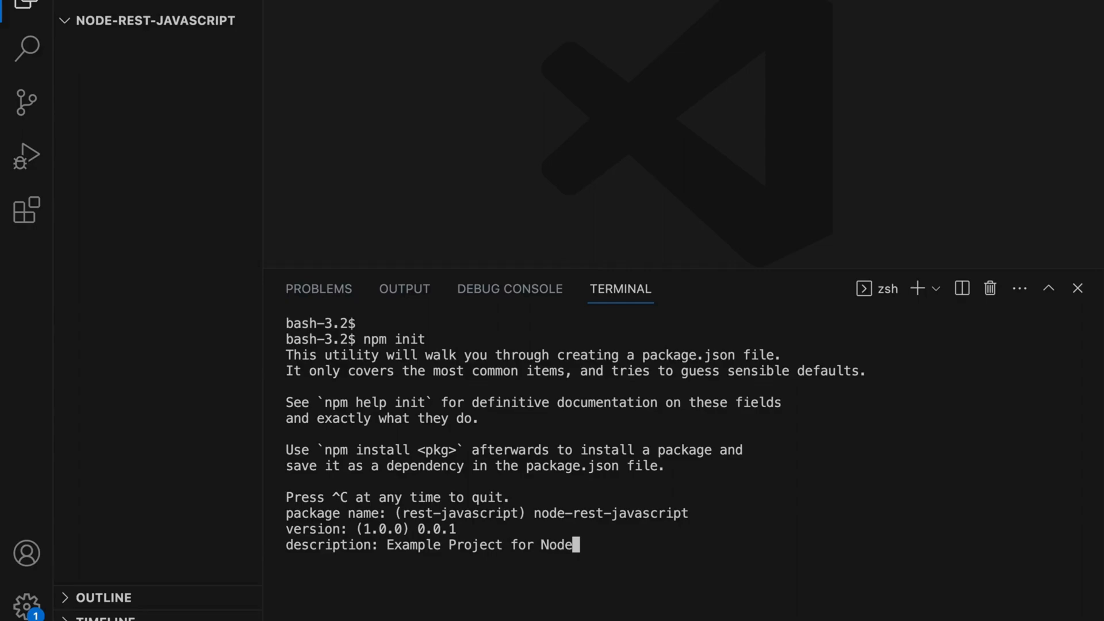
pyautogui.write('" "')
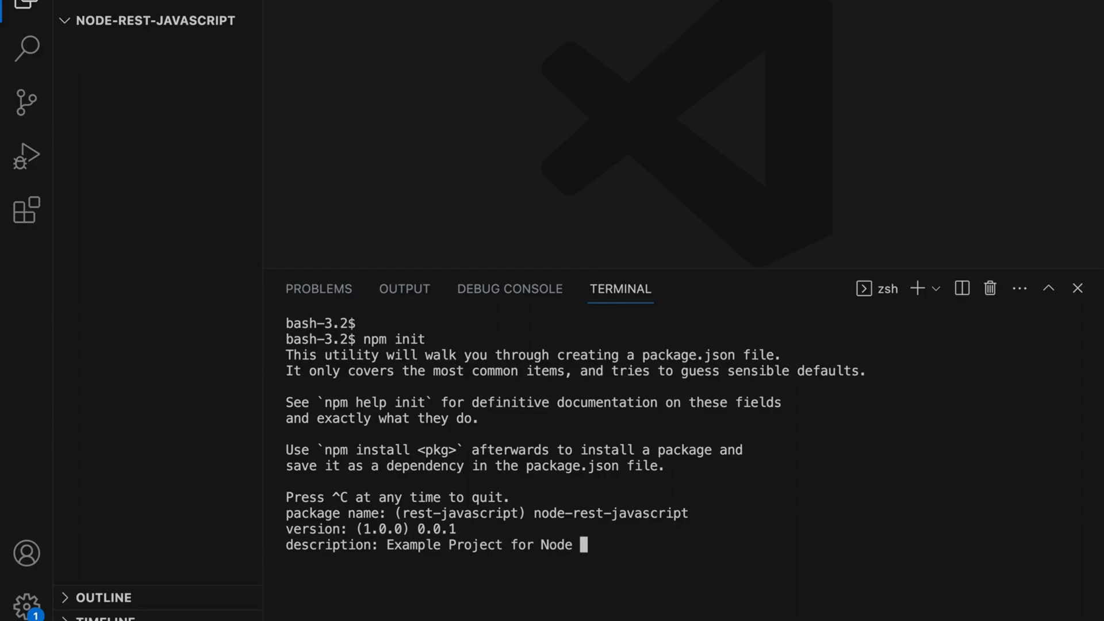
pyautogui.write('REST API')
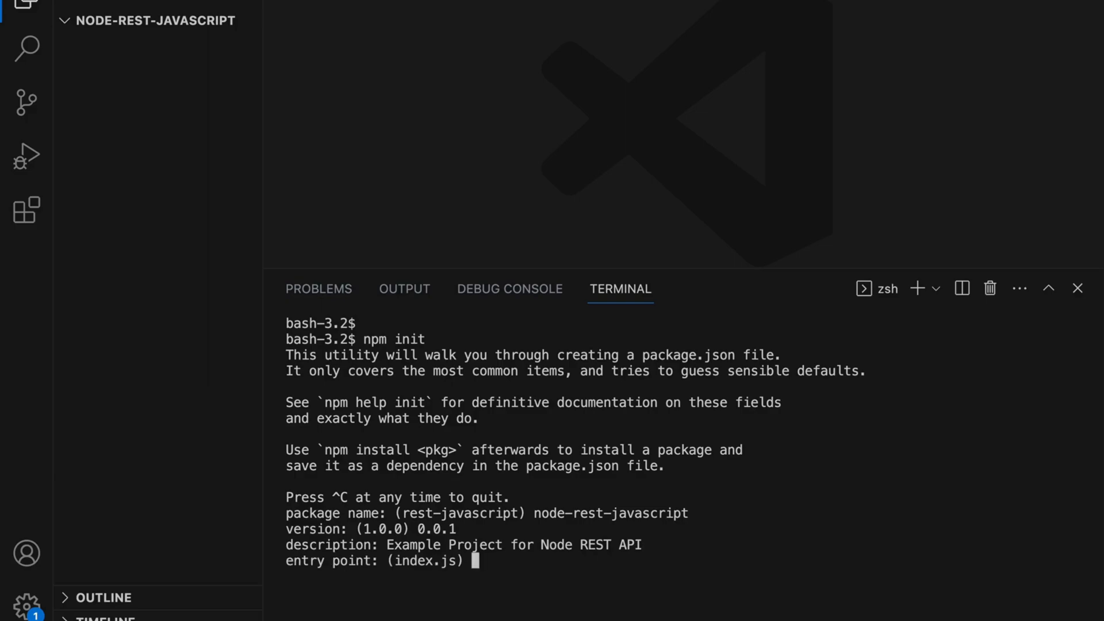
pyautogui.press('enter')
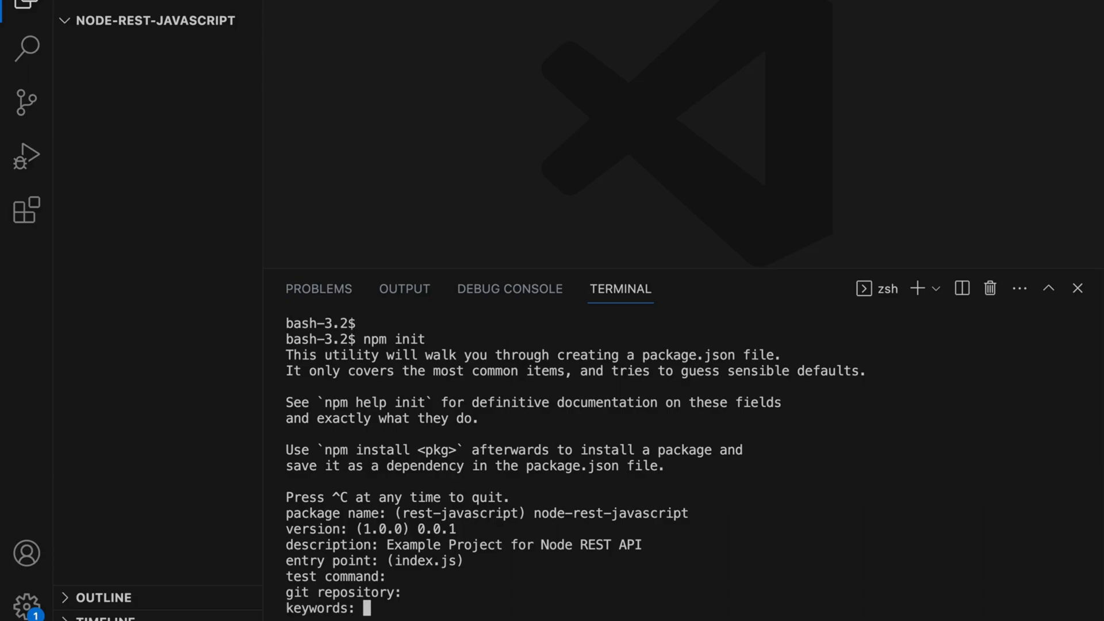
# Step: Answer keywords Node, REST API and author Bhargav Bachina, accepting the default license
pyautogui.write('Node')
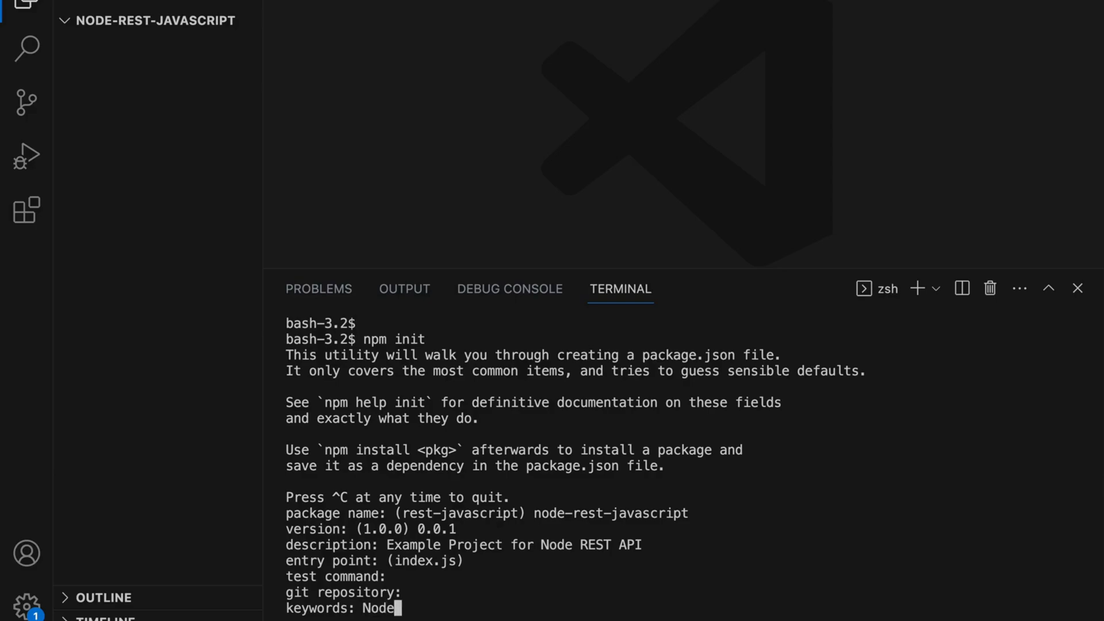
pyautogui.write(', REST')
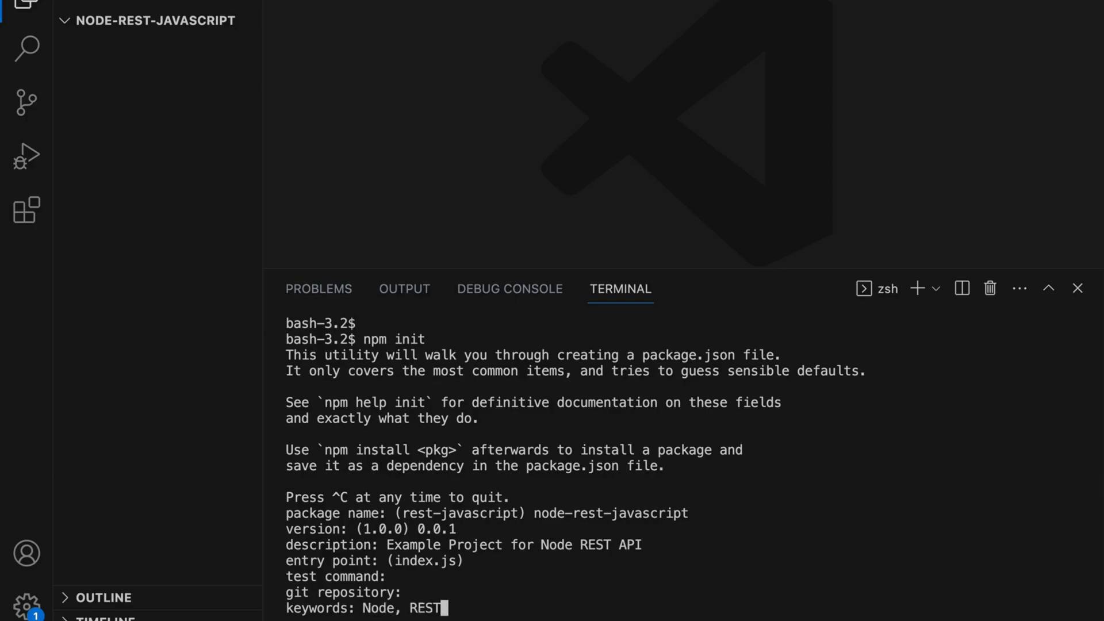
pyautogui.write('API')
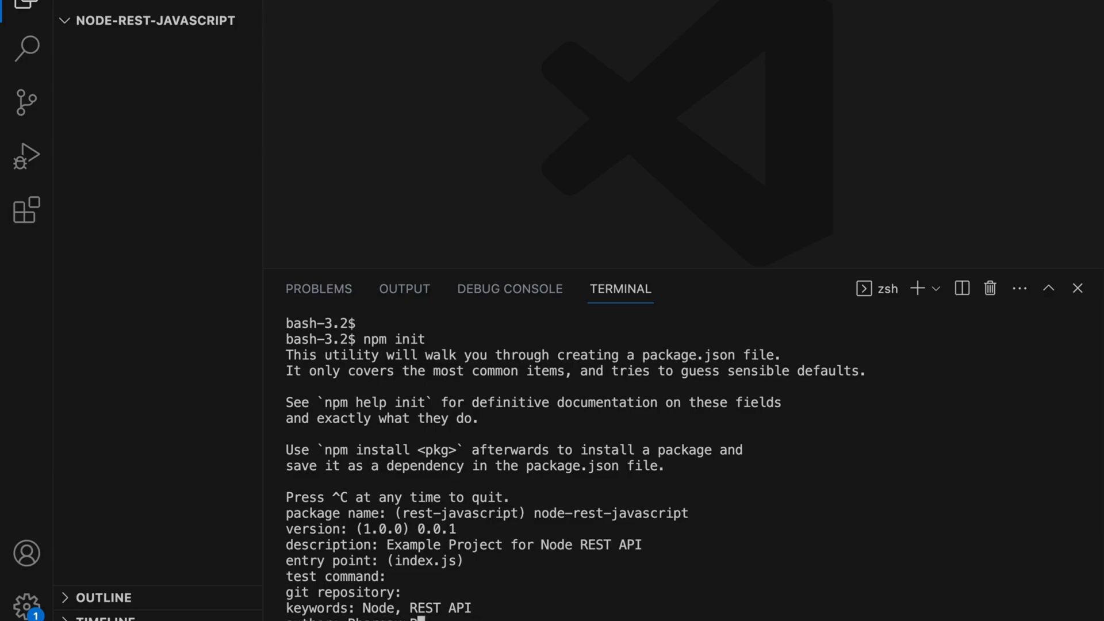
pyautogui.write('Bhargav Bachina')
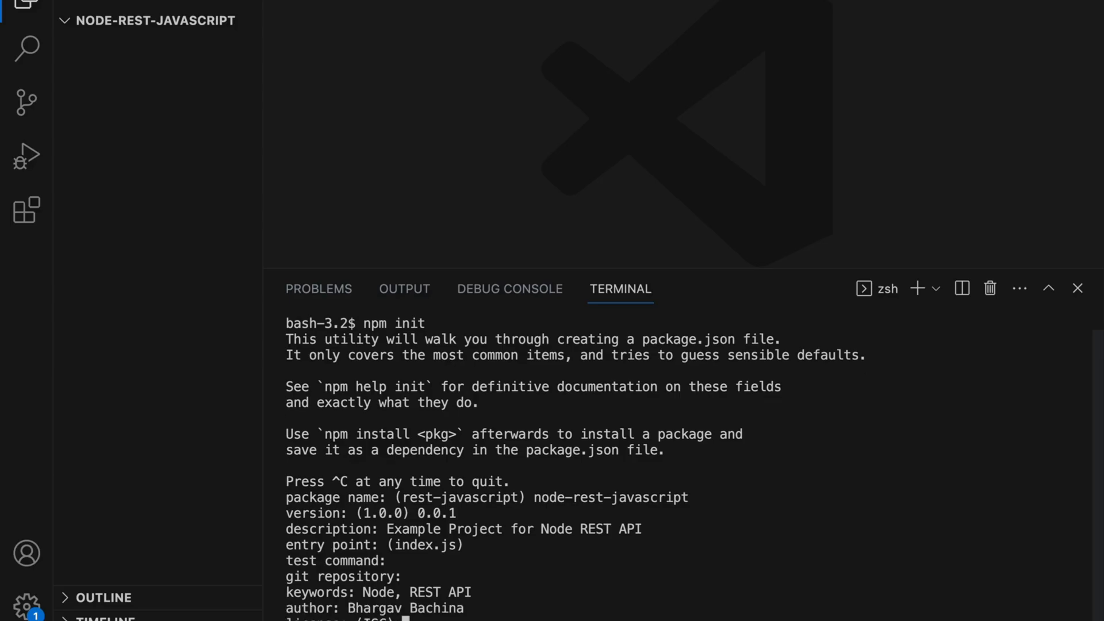
pyautogui.press('Enter')
pyautogui.write('yes')
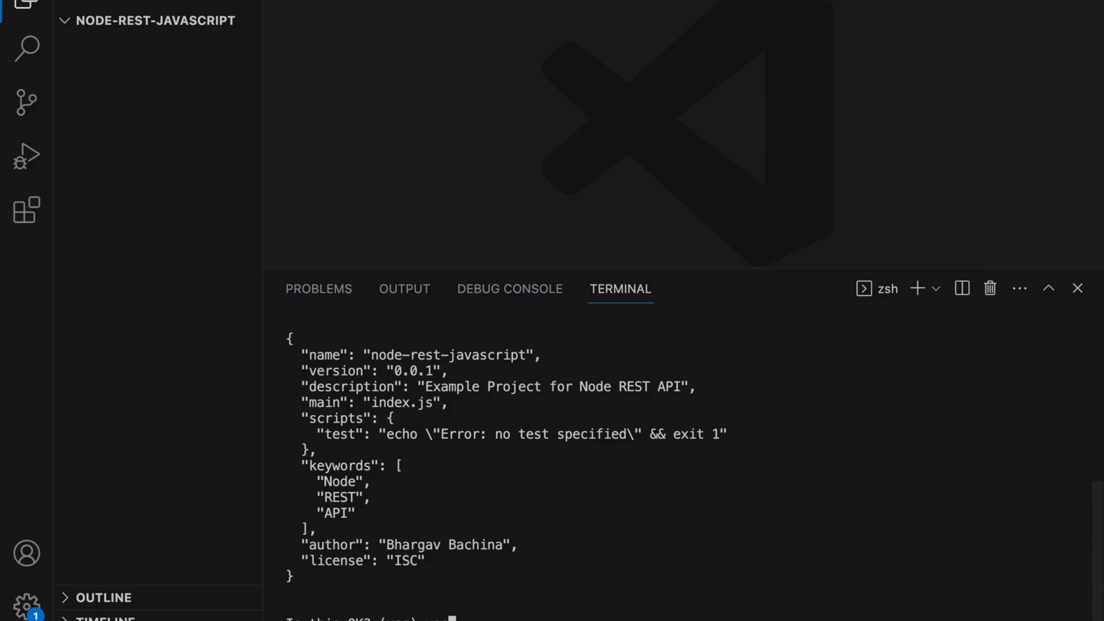
pyautogui.moveTo(537, 390)
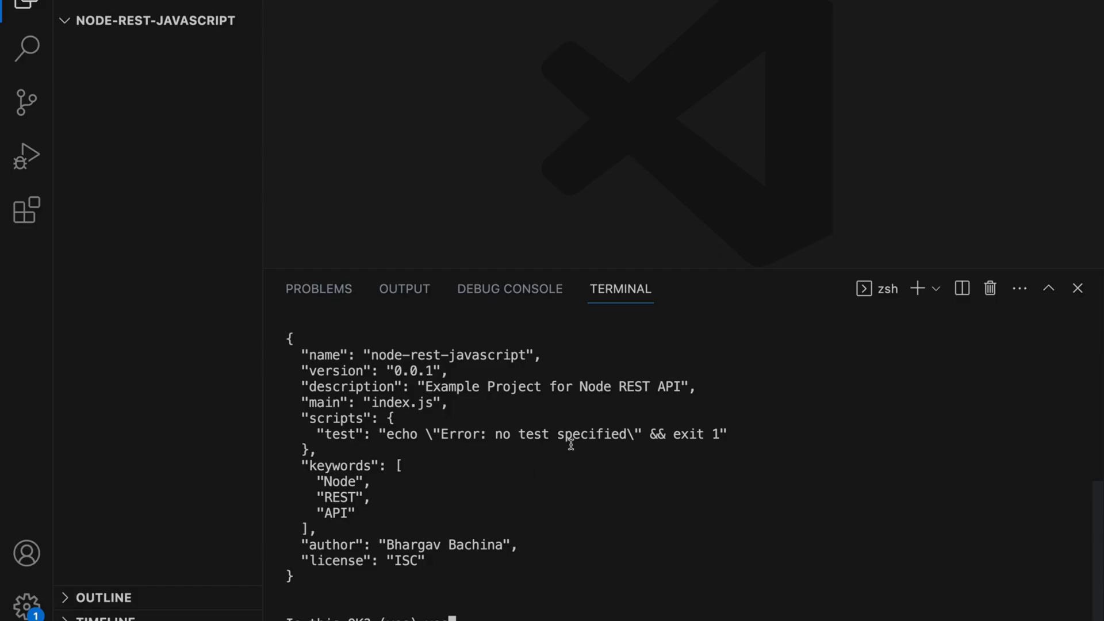
pyautogui.moveTo(576, 608)
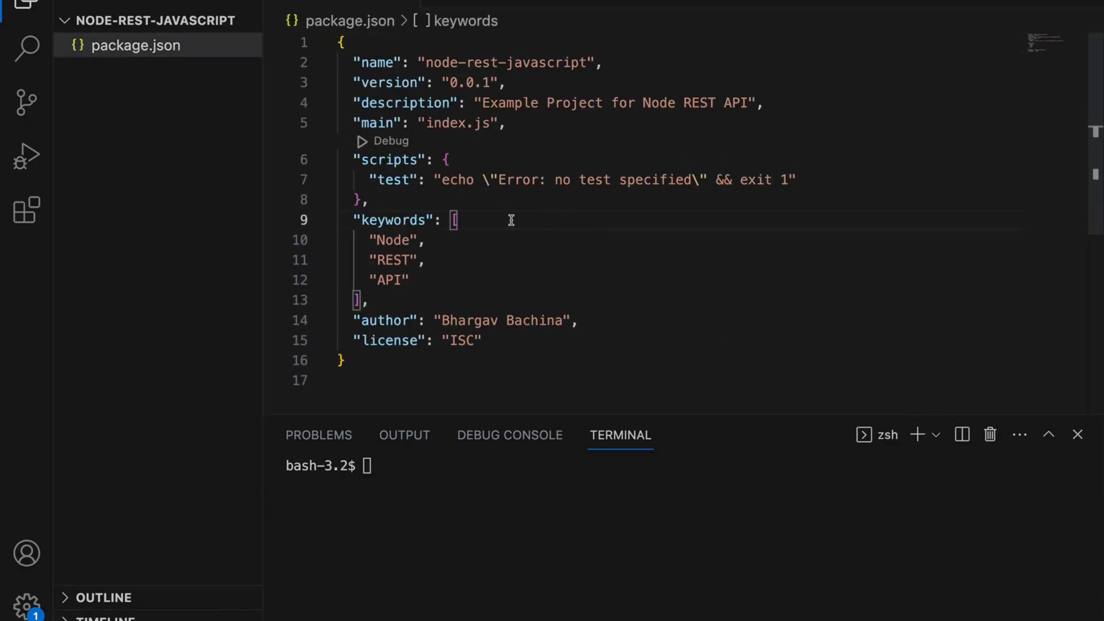
pyautogui.moveTo(490, 293)
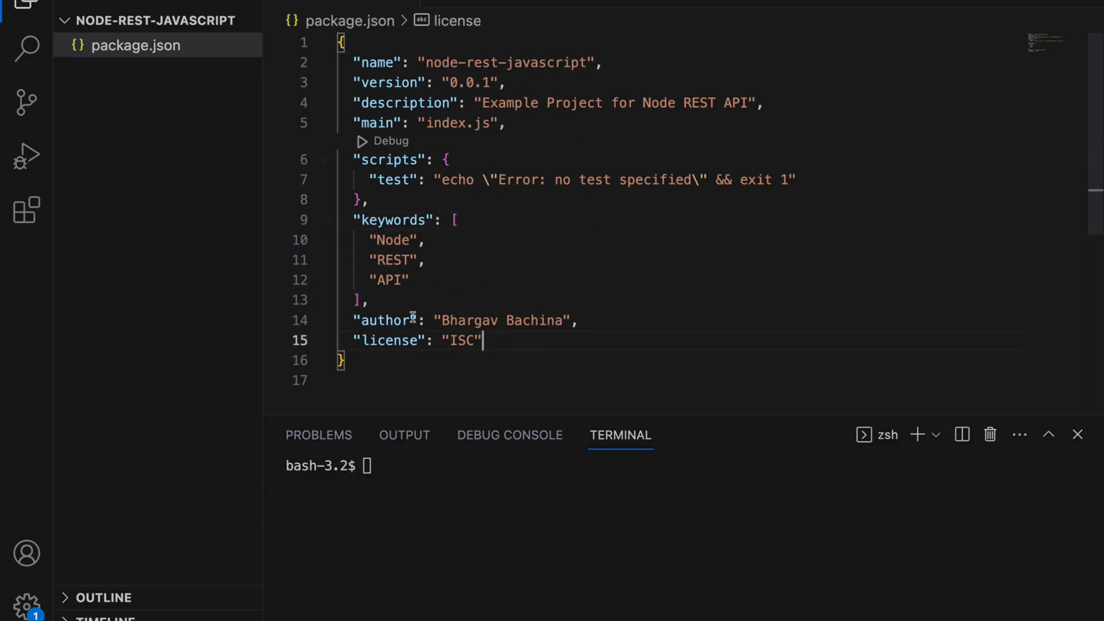
# Step: Review the generated package.json and begin a touch command for a new file
pyautogui.click(407, 464)
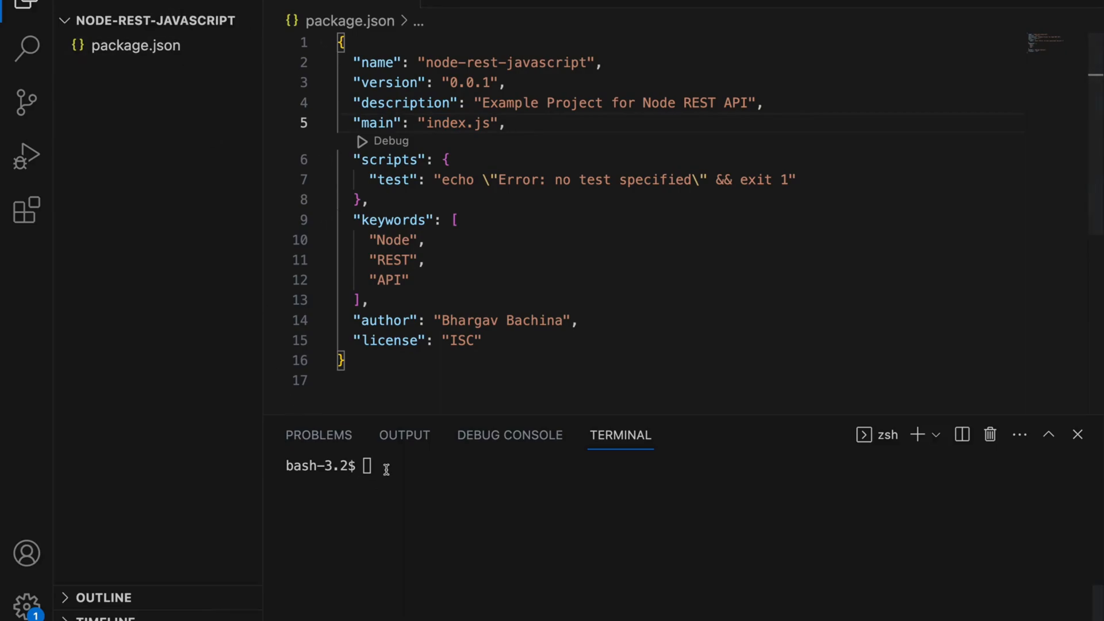
pyautogui.write('touch index.js')
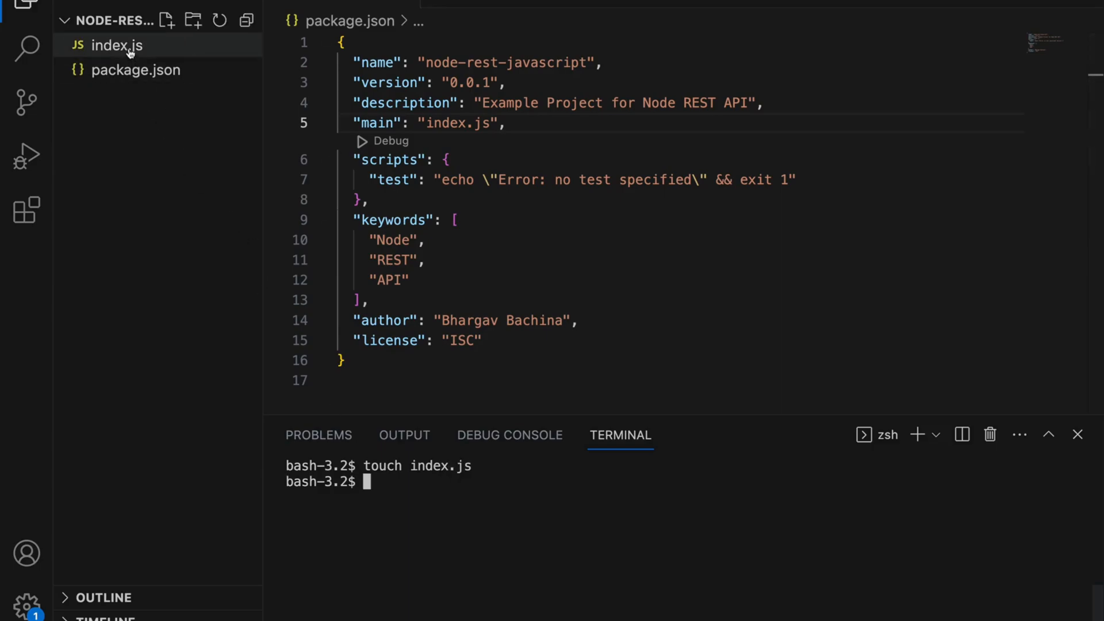
# Step: Write console.log("This is index file"); in the new index.js file
pyautogui.click(117, 45)
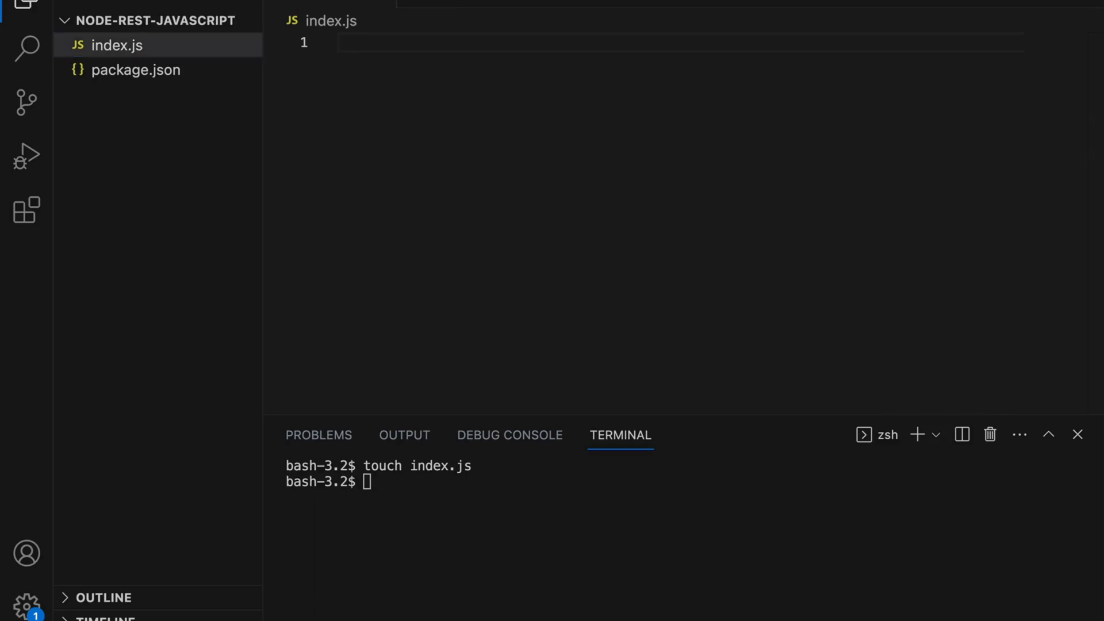
pyautogui.write('console.log("')
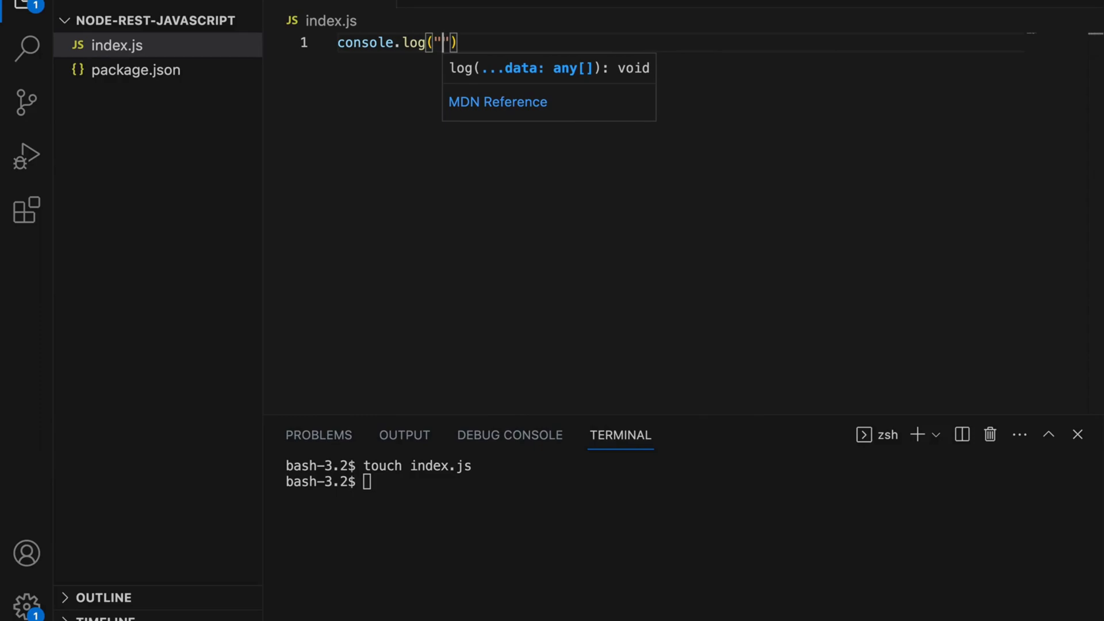
pyautogui.write('This is')
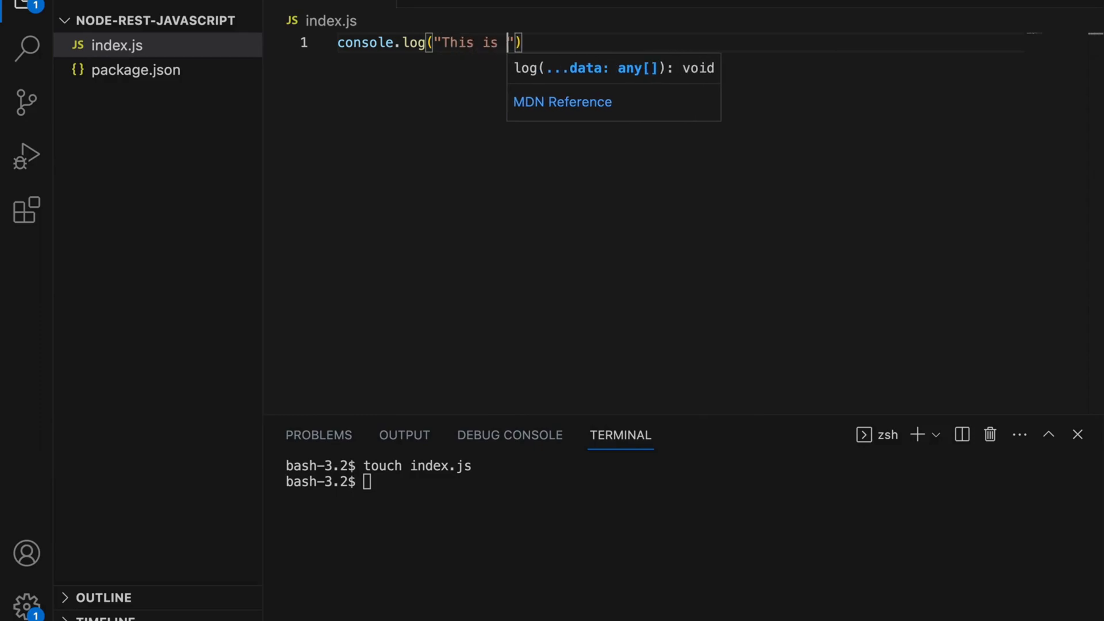
pyautogui.write('index')
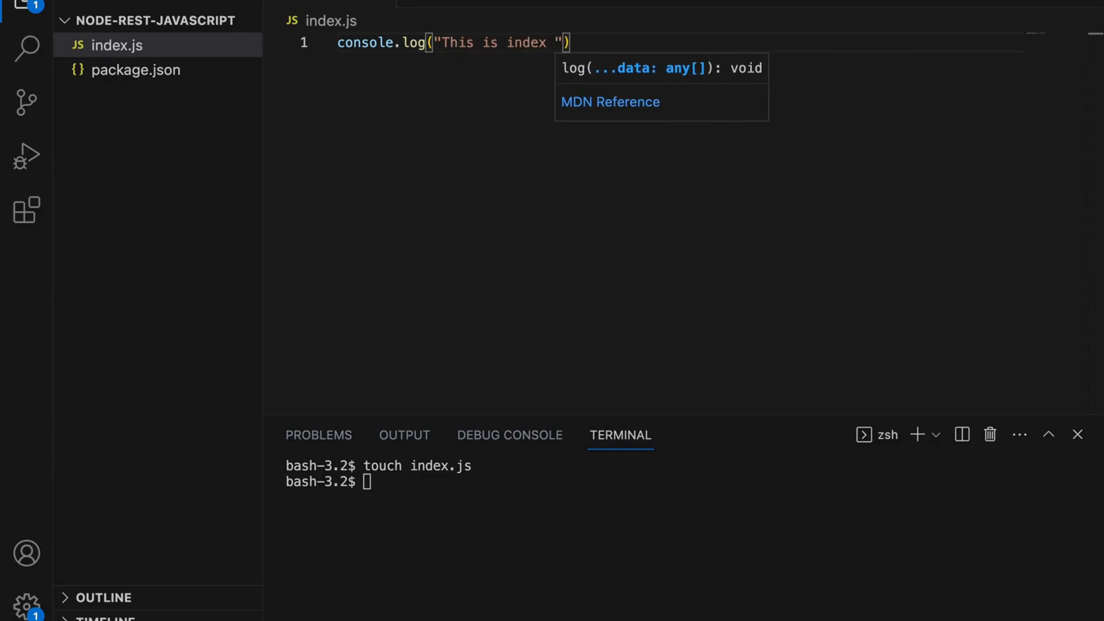
pyautogui.write('file')
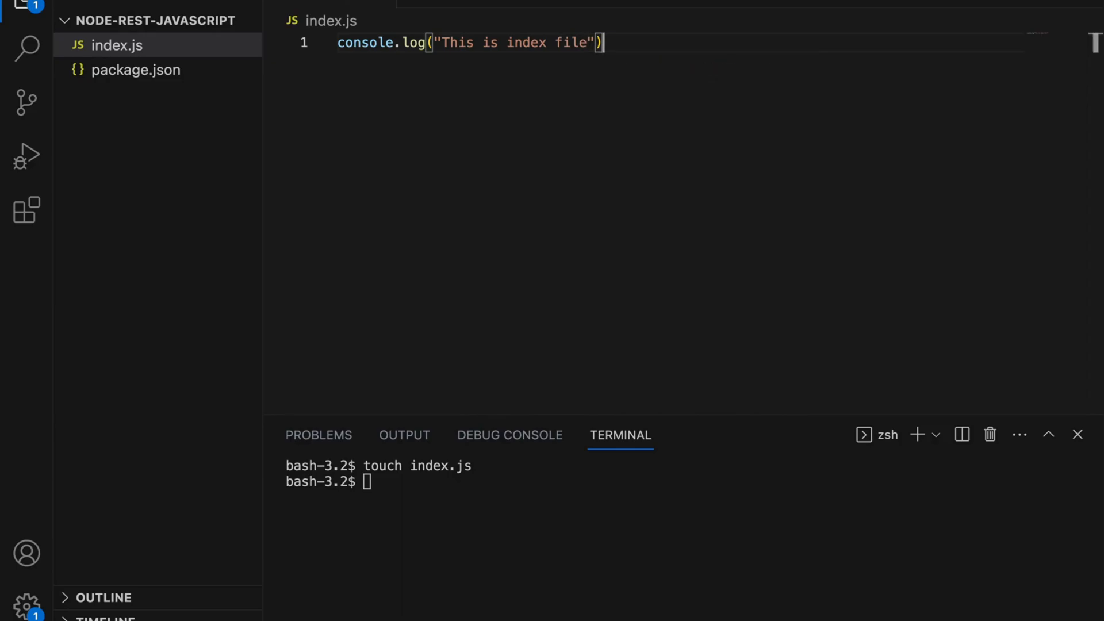
pyautogui.write(';')
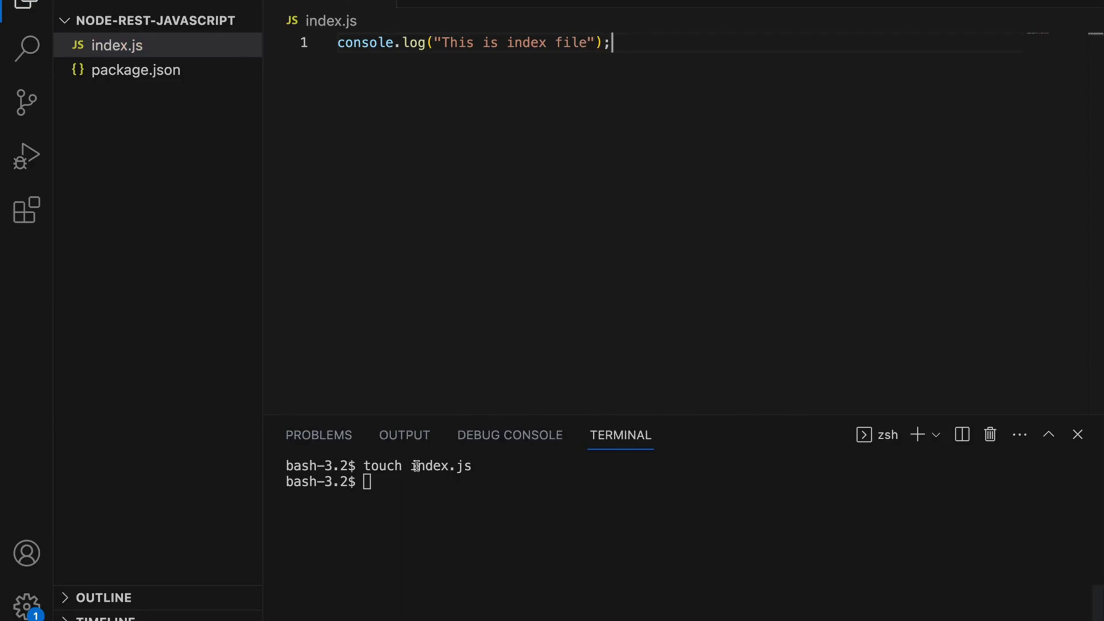
# Step: Show package.json again and run node index.js, printing This is index file
pyautogui.click(136, 71)
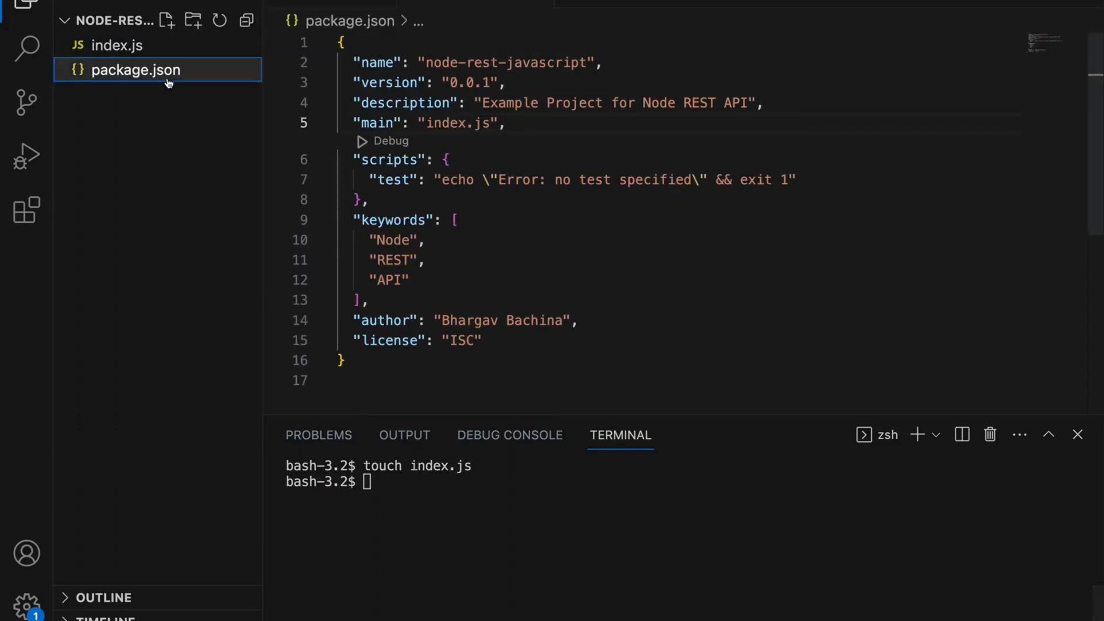
pyautogui.write('c')
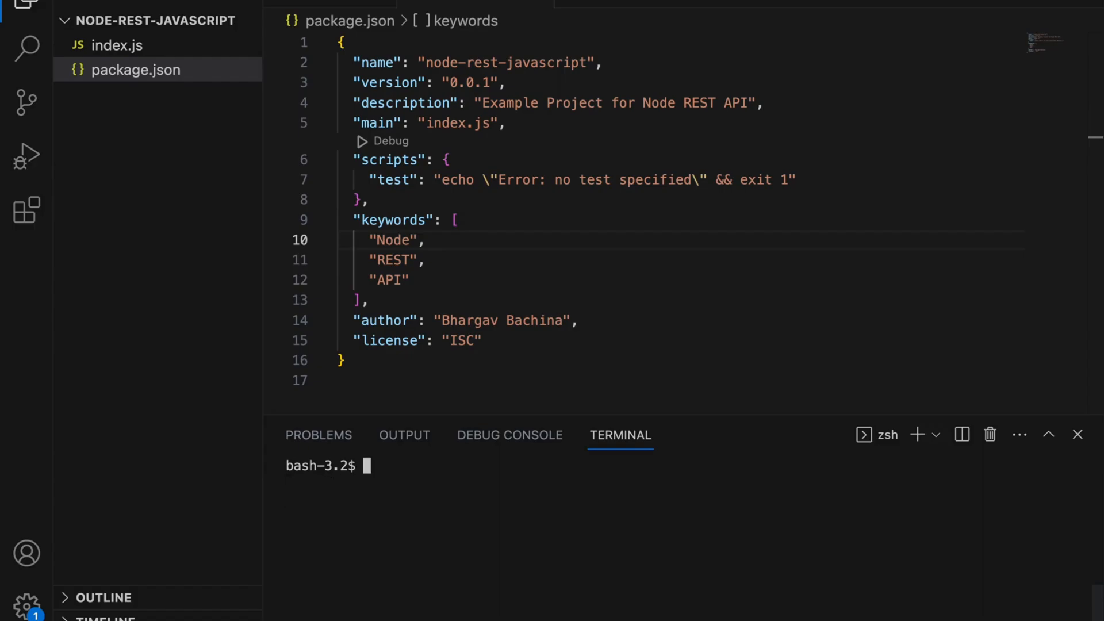
pyautogui.write('npm star')
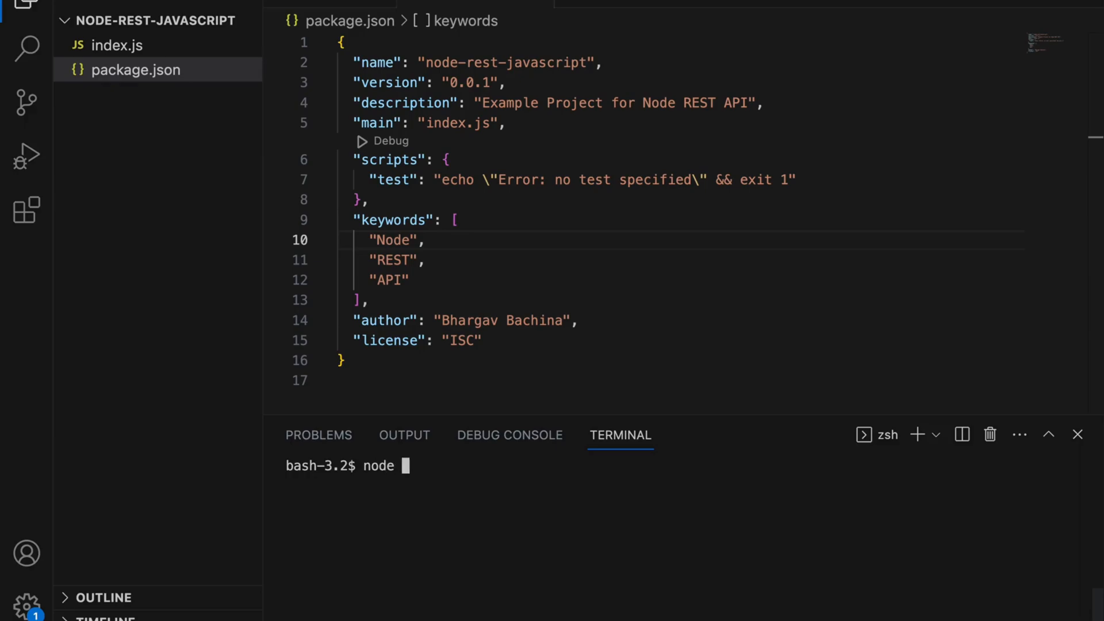
pyautogui.write('index.js')
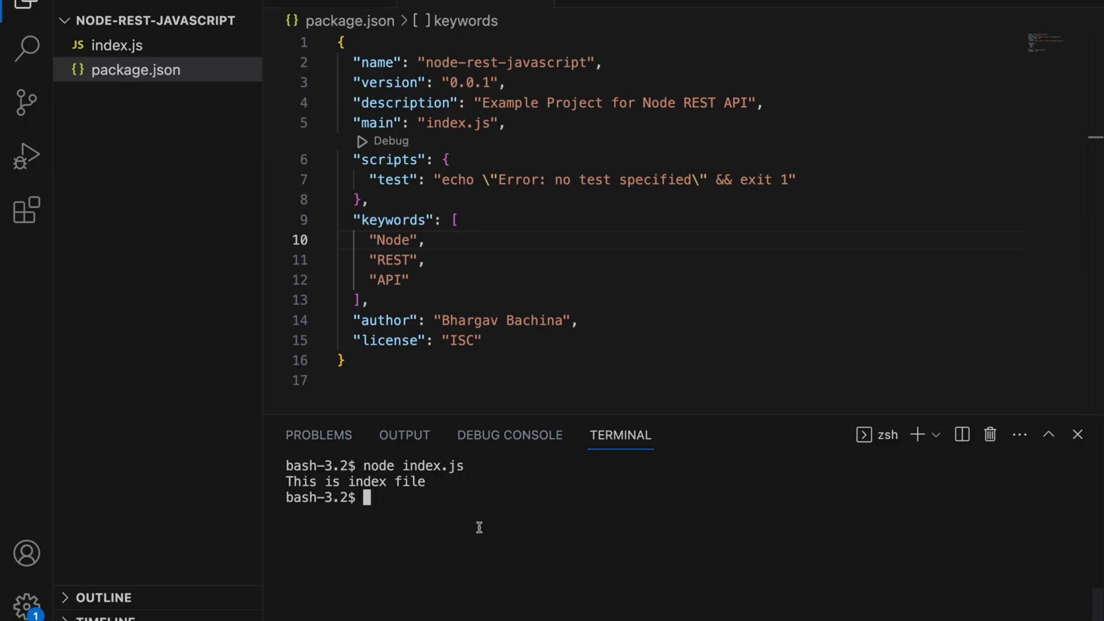
pyautogui.doubleClick(359, 482)
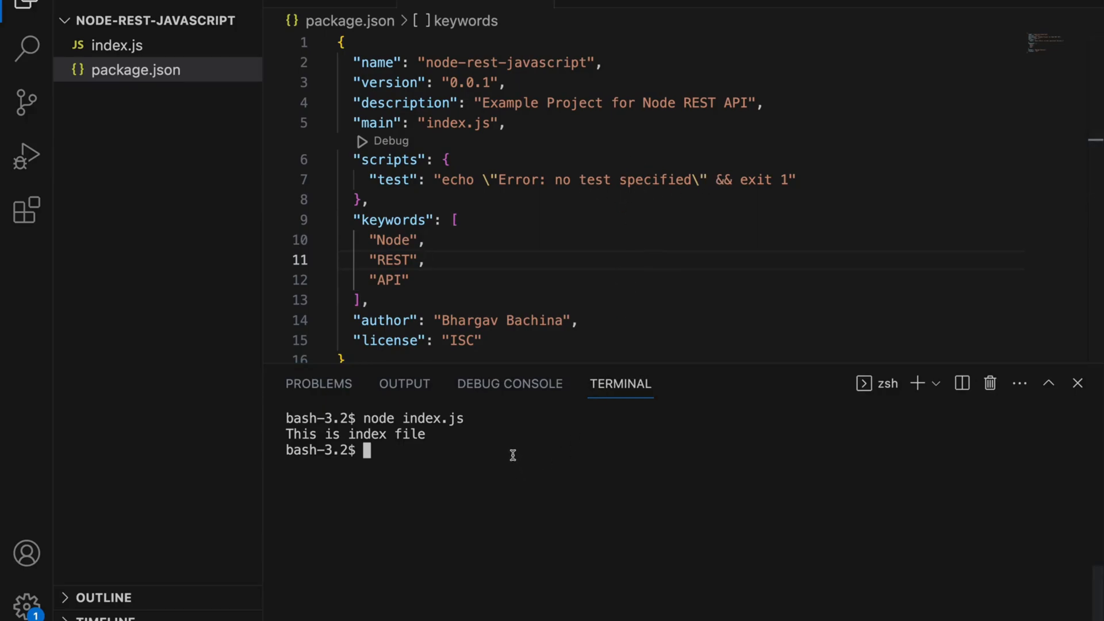
pyautogui.moveTo(495, 460)
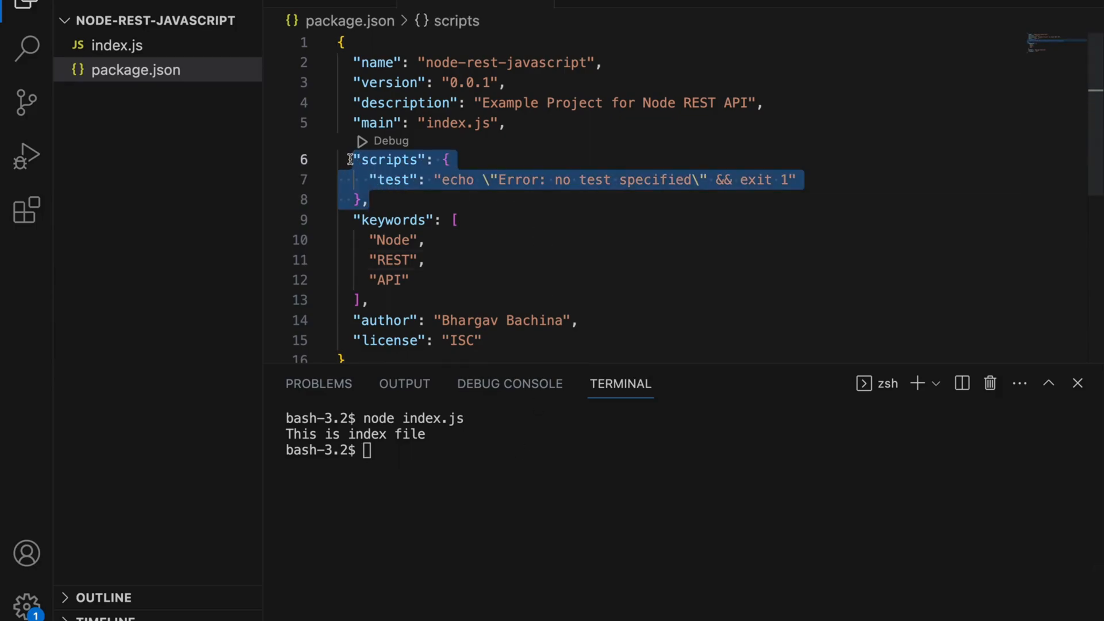
# Step: Add a "start": "node index.js" script to package.json and prepare to clear the terminal
pyautogui.click(395, 202)
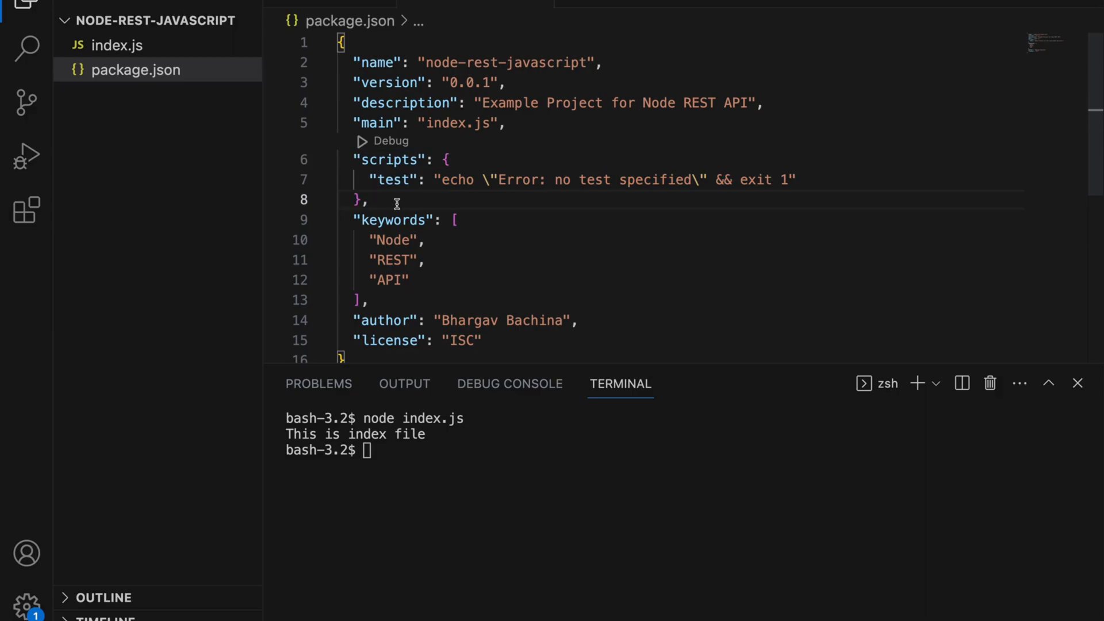
pyautogui.moveTo(499, 237)
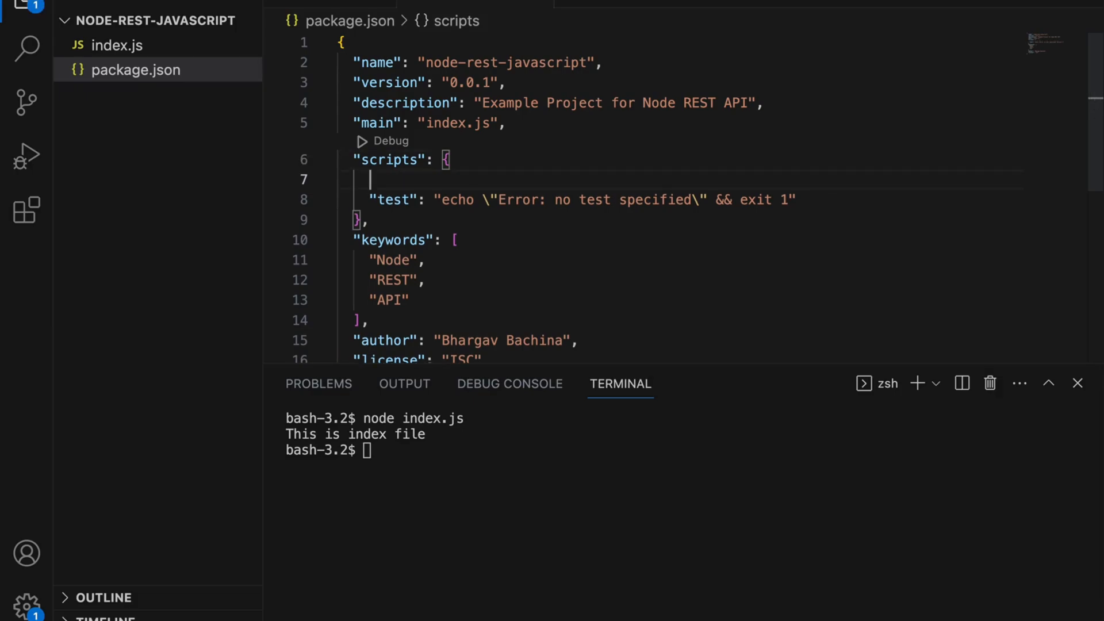
pyautogui.write('"start"')
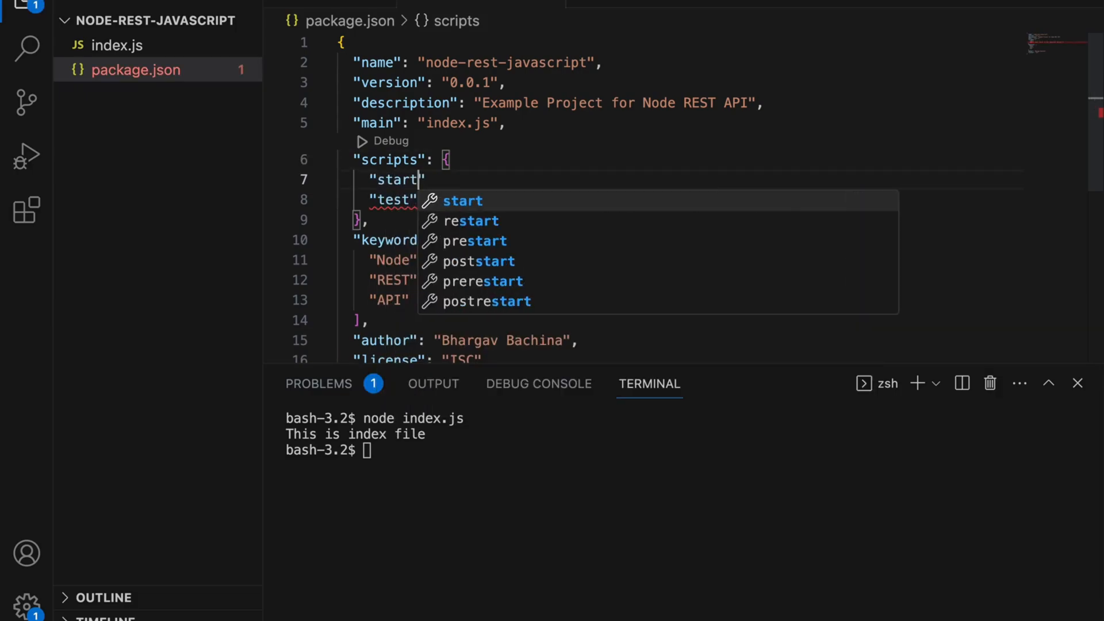
pyautogui.write(': "')
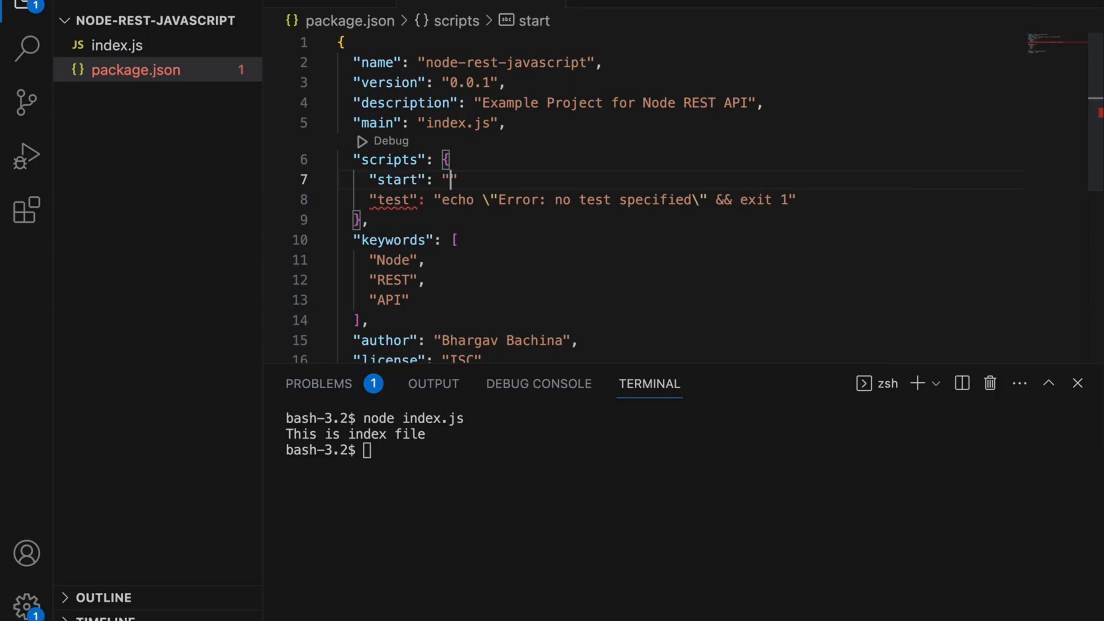
pyautogui.write('node')
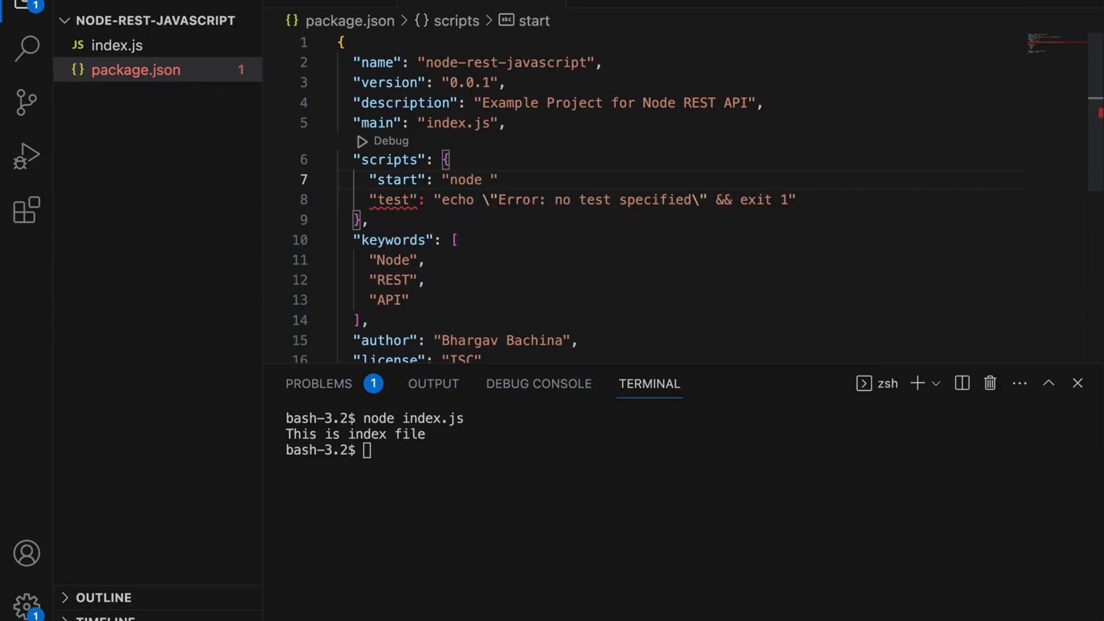
pyautogui.write('index.js')
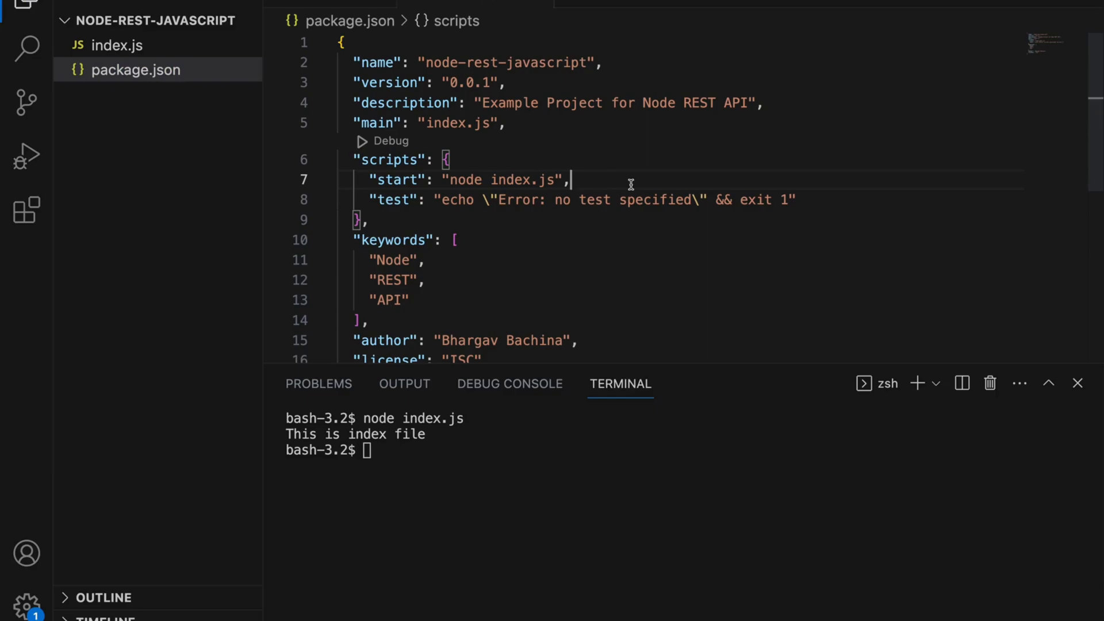
pyautogui.write('clear')
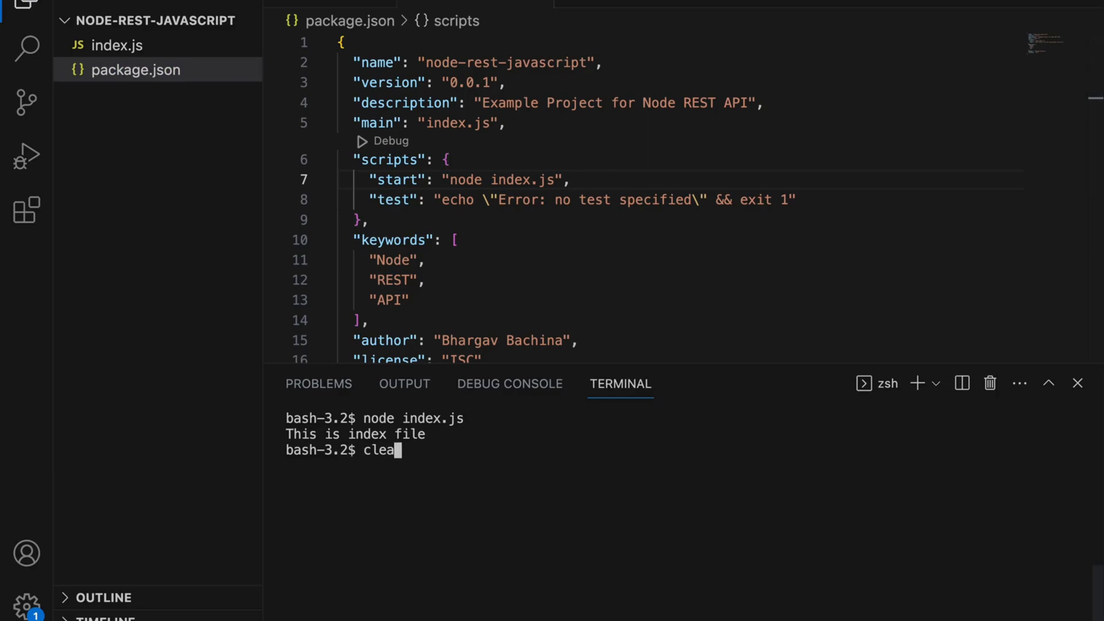
# Step: Run npm start so it executes node index.js and prints This is index file
pyautogui.press('Return')
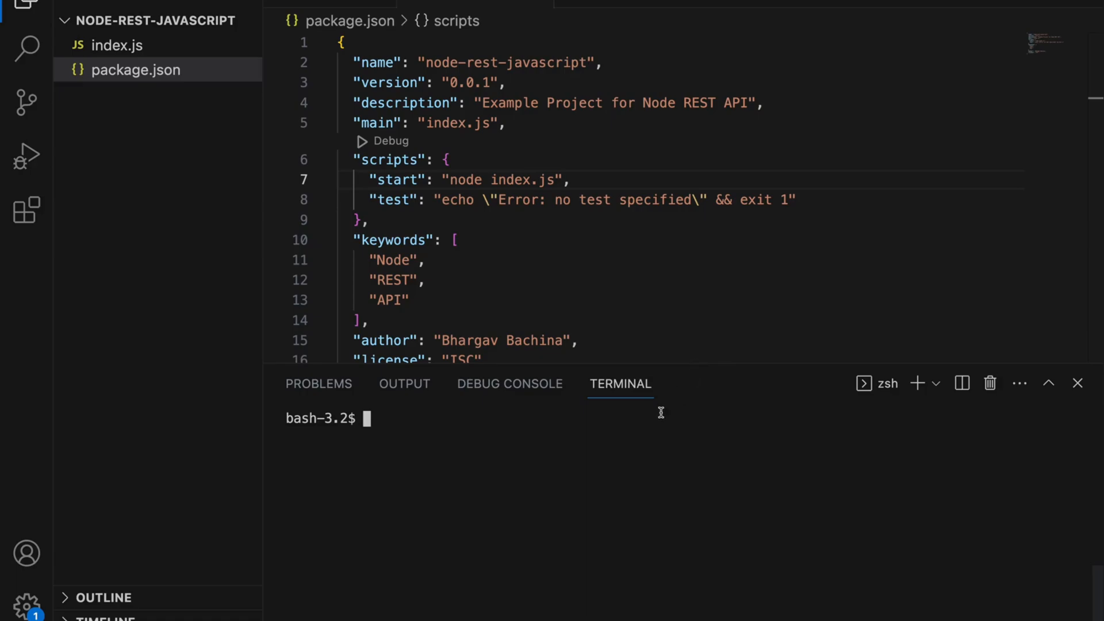
pyautogui.write('npm start')
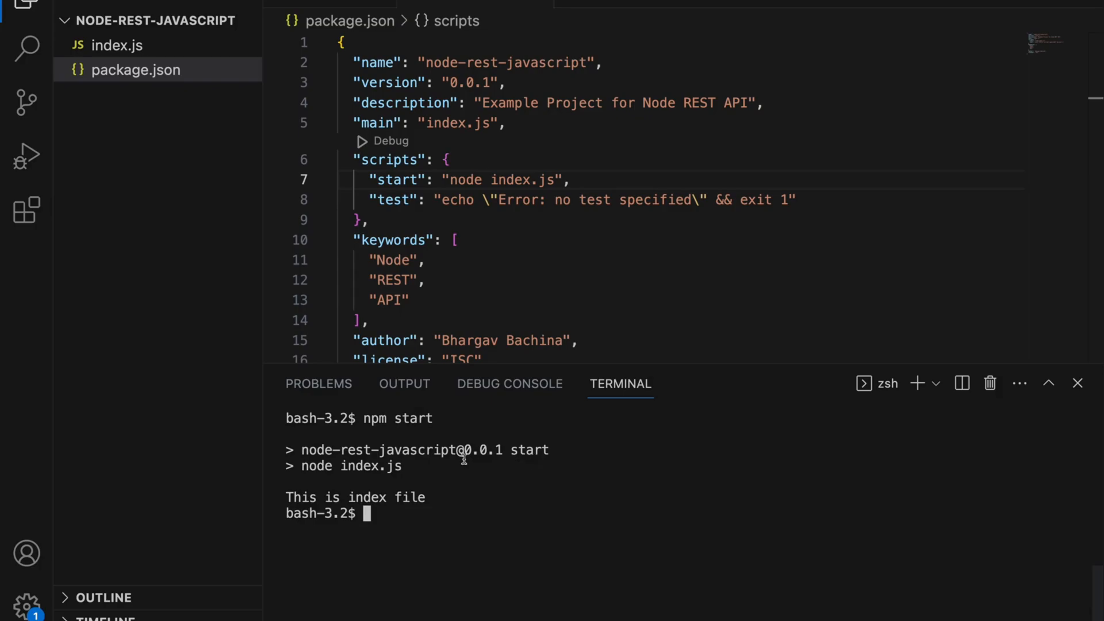
pyautogui.doubleClick(398, 417)
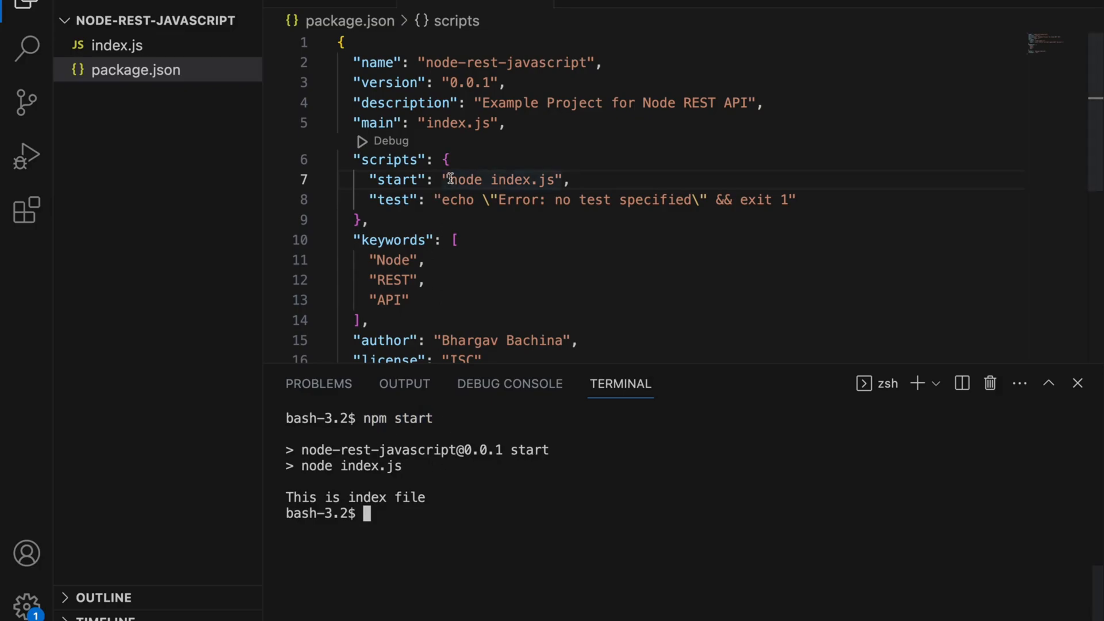
pyautogui.doubleClick(502, 180)
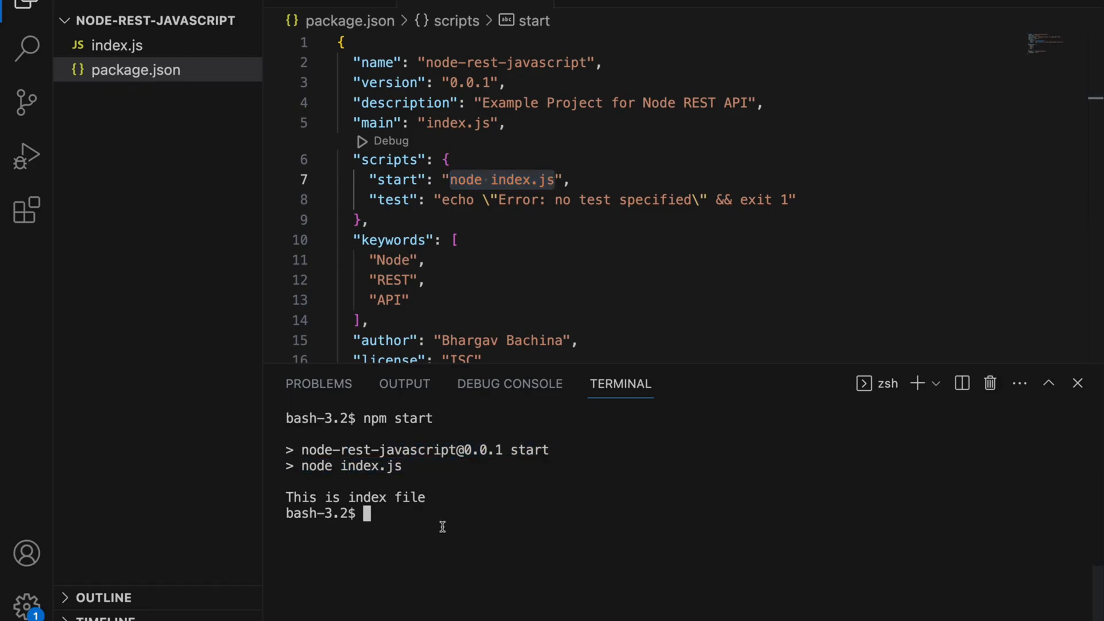
pyautogui.moveTo(396, 520)
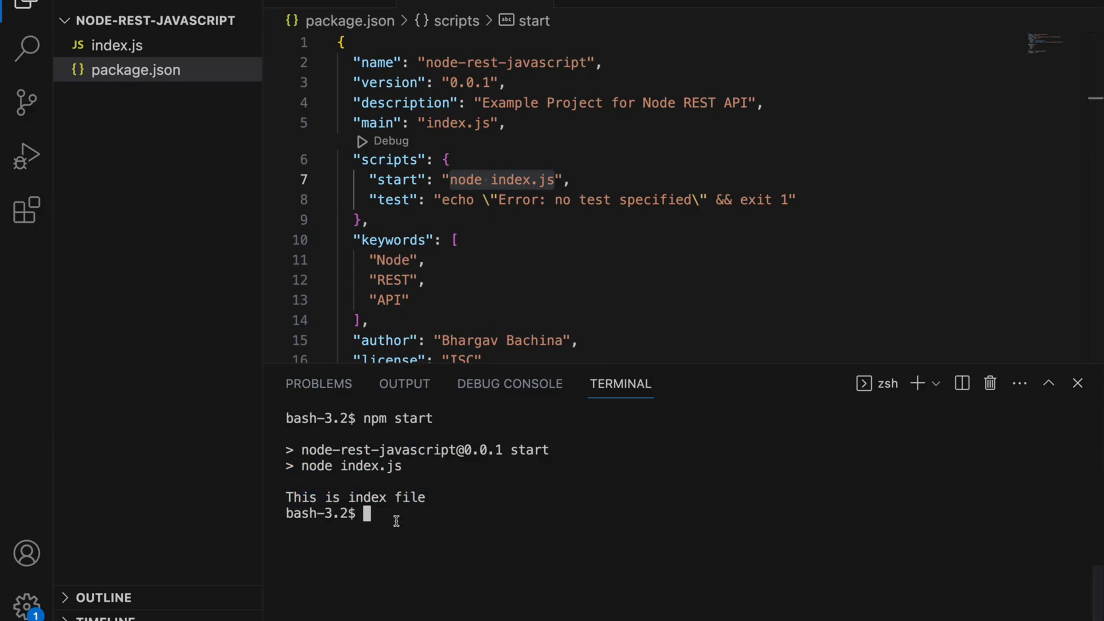
# Step: Define function add(a, b) { return a + b; } in index.js
pyautogui.click(118, 45)
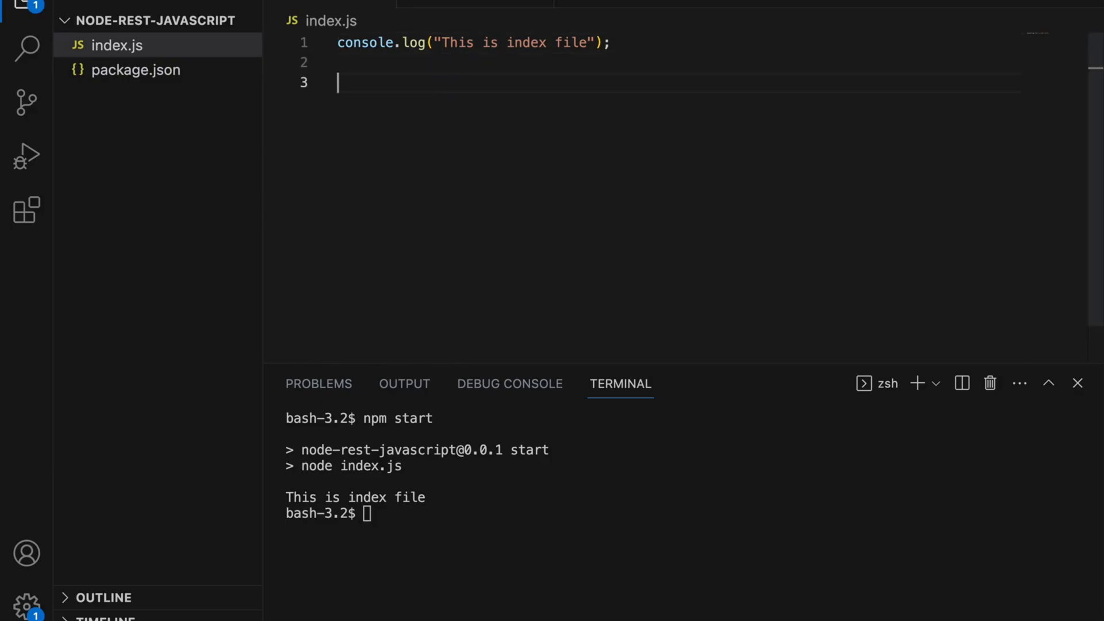
pyautogui.write('function')
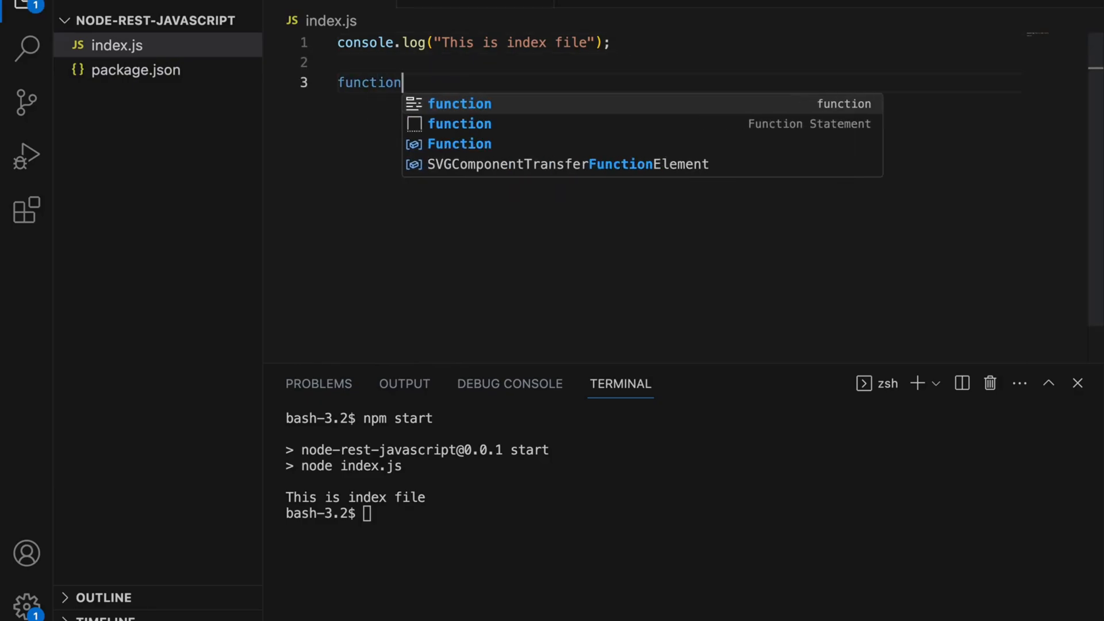
pyautogui.write('(a)')
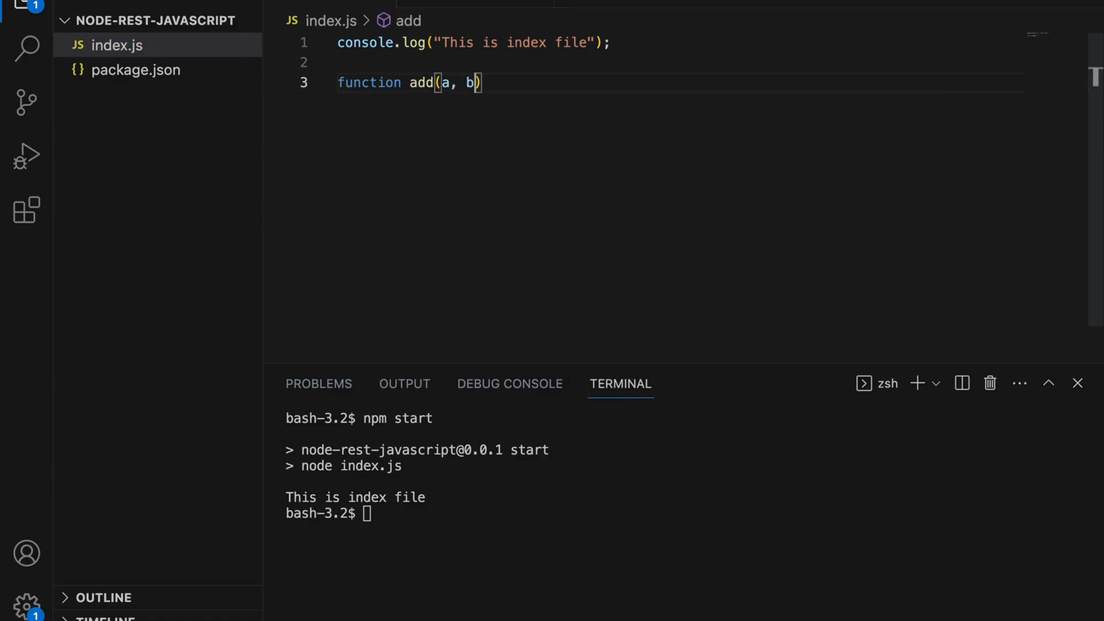
pyautogui.write('{')
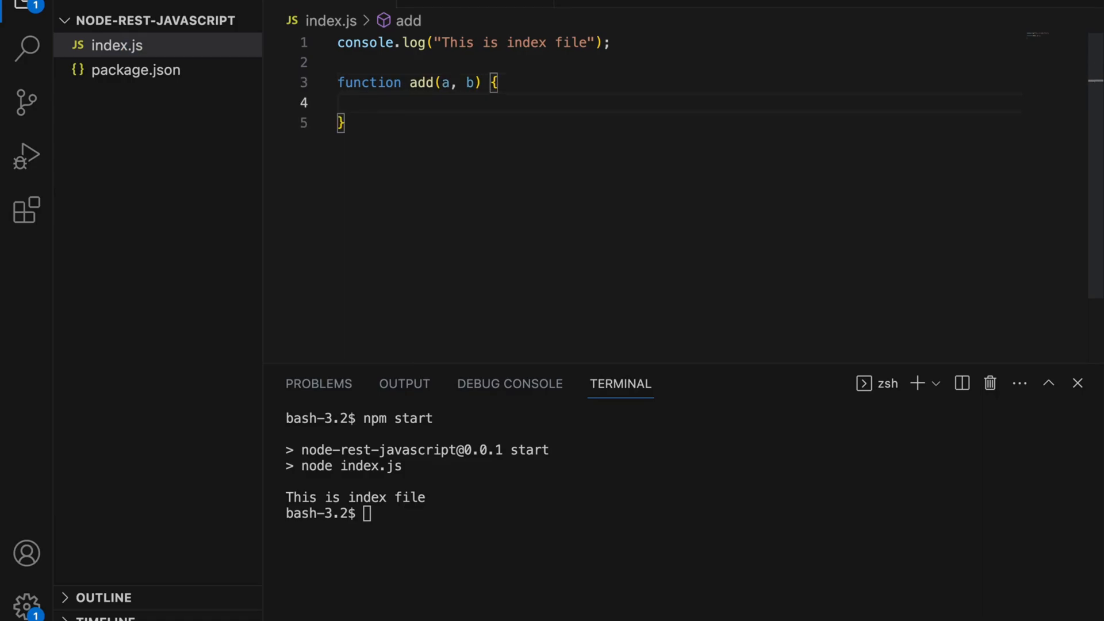
pyautogui.write('return')
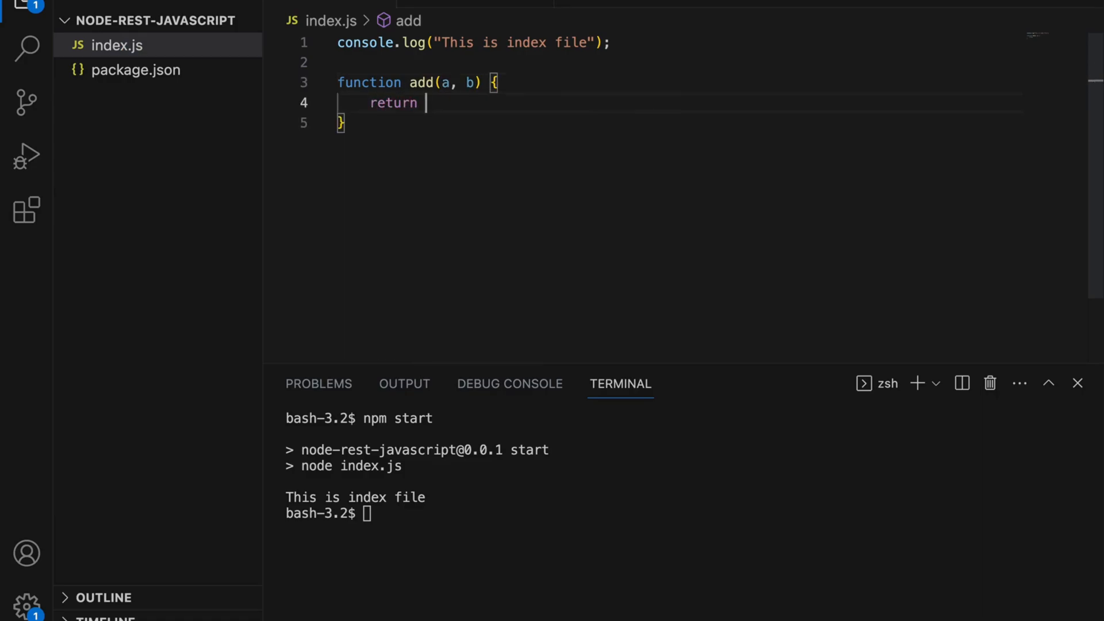
pyautogui.write('a + b;')
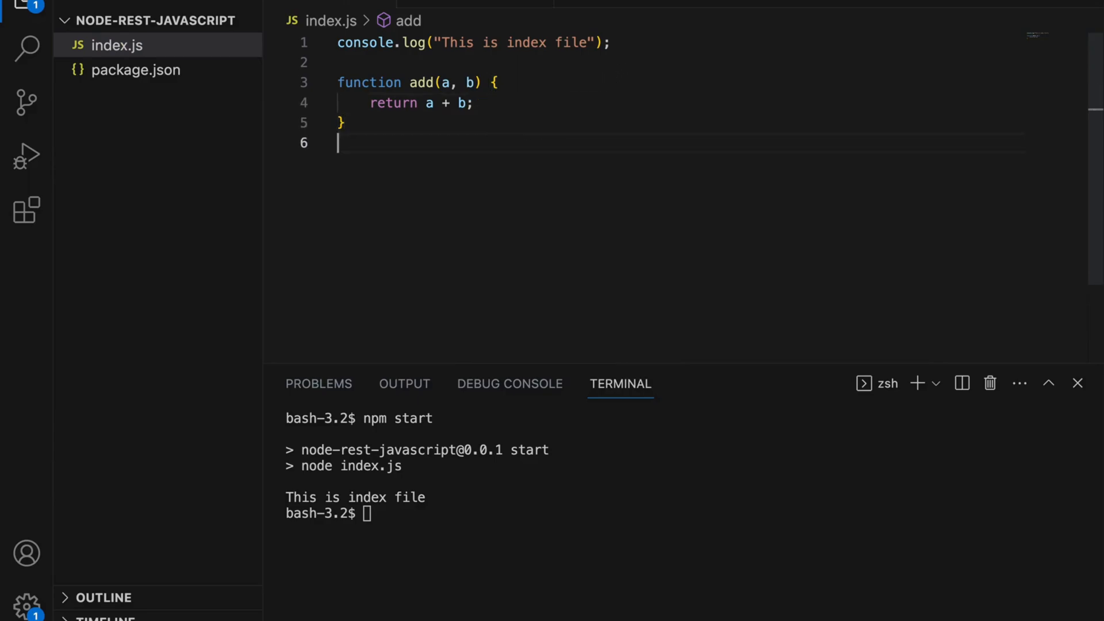
# Step: Log "The addtion 10 + 10 = " with add(10, 10) via console.log
pyautogui.write('c')
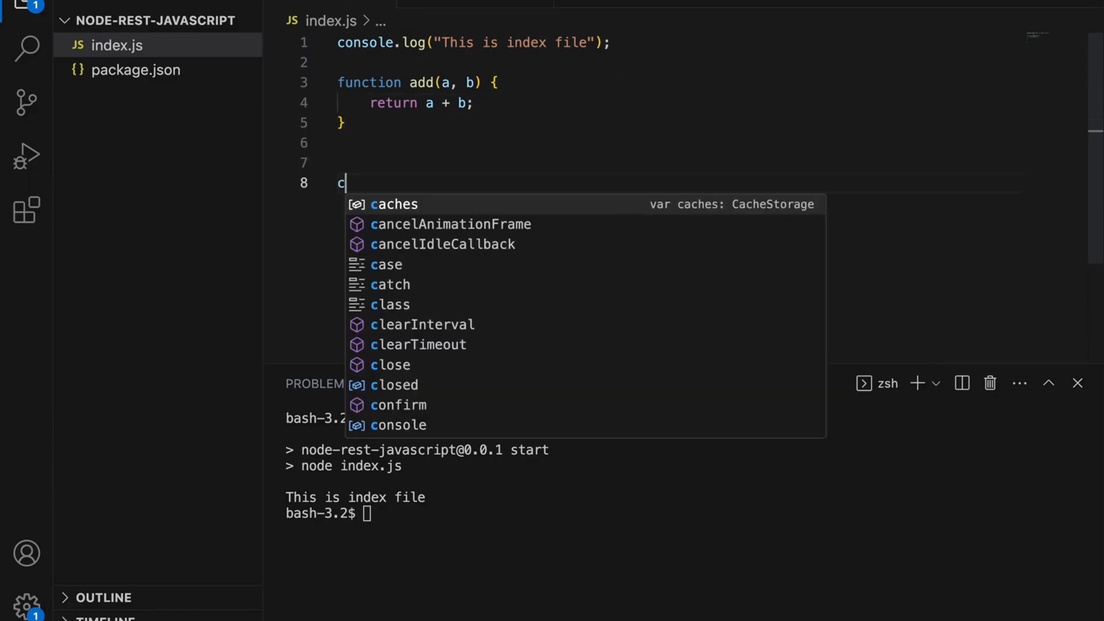
pyautogui.write('onsole.log')
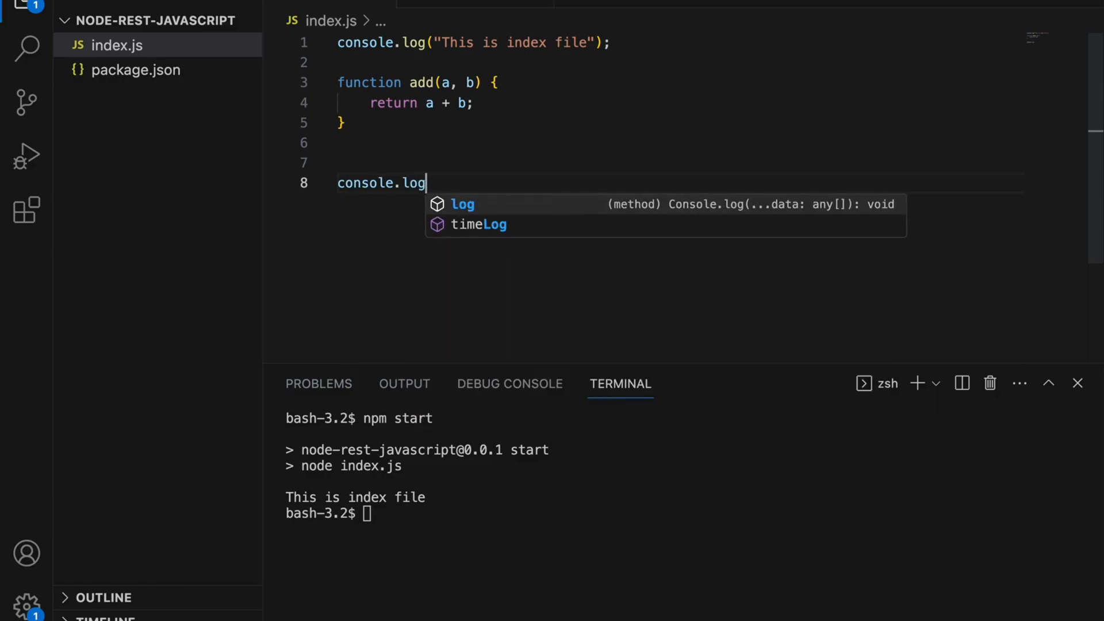
pyautogui.write('("")')
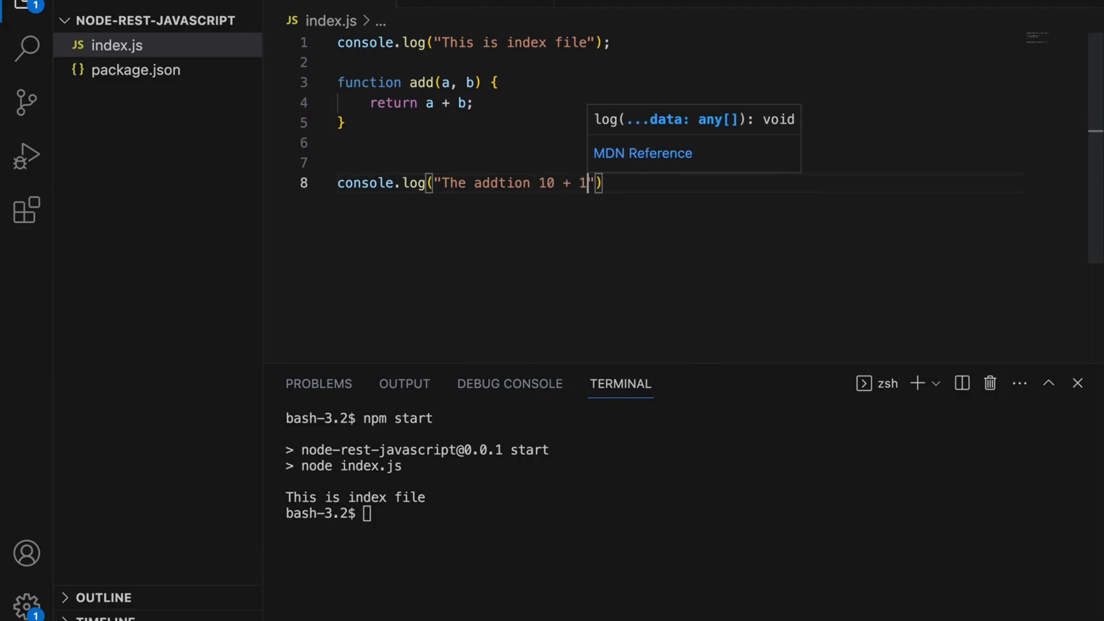
pyautogui.write('0 =')
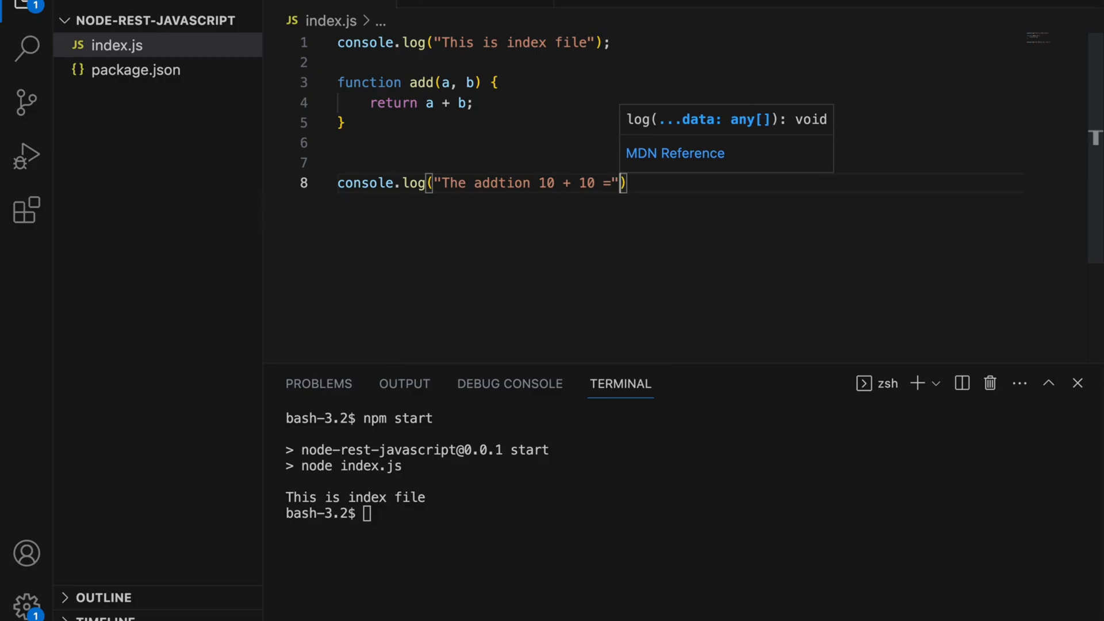
pyautogui.write(',')
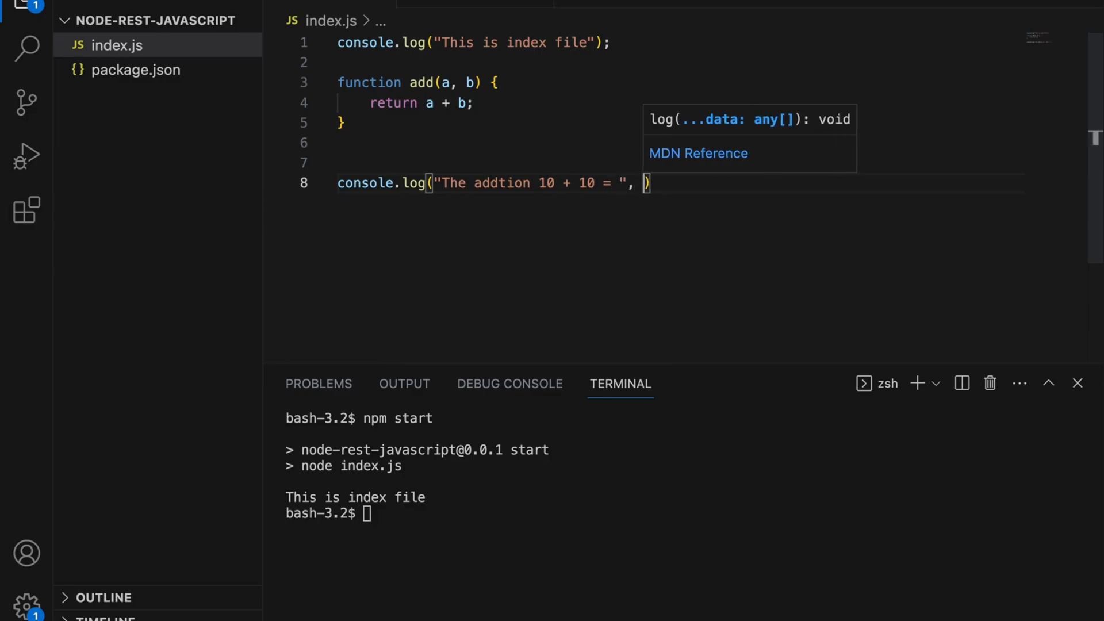
pyautogui.write('add')
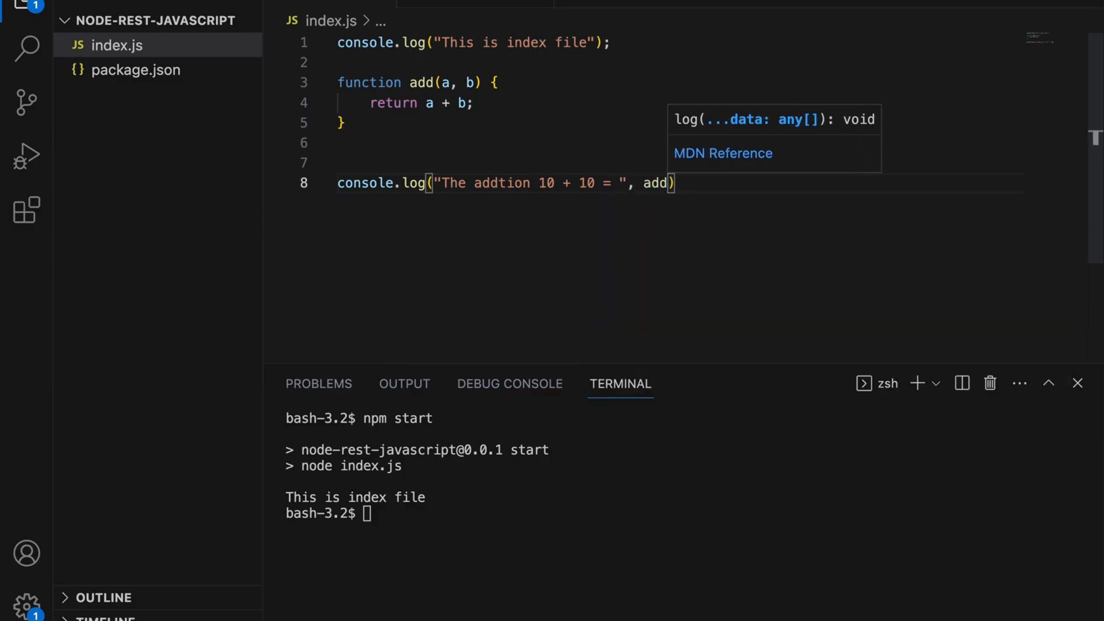
pyautogui.write('(10,')
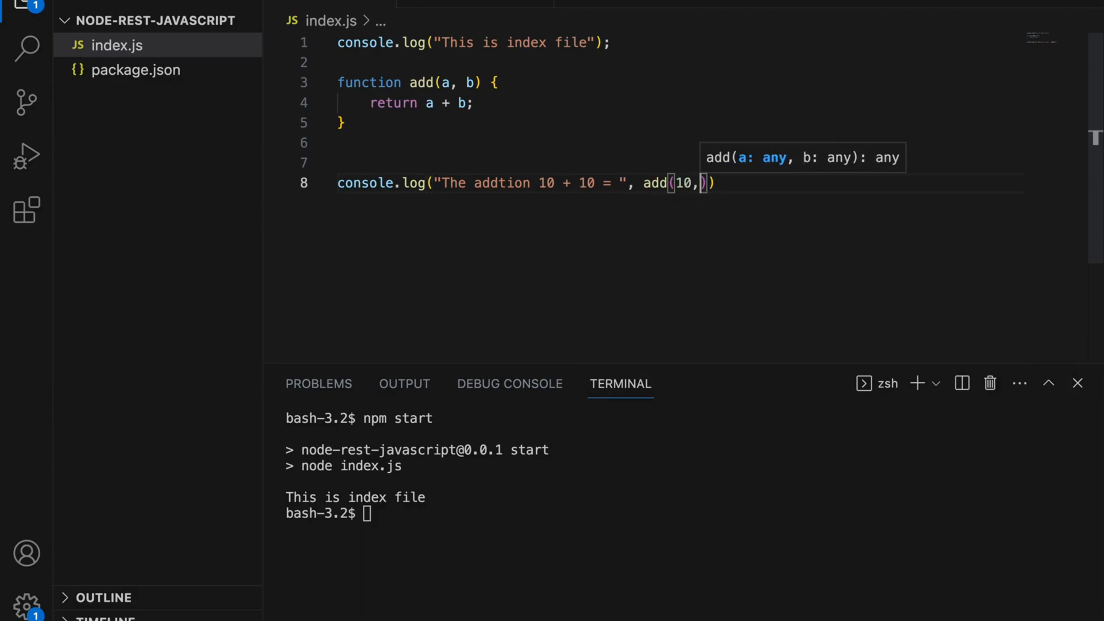
pyautogui.write('10);')
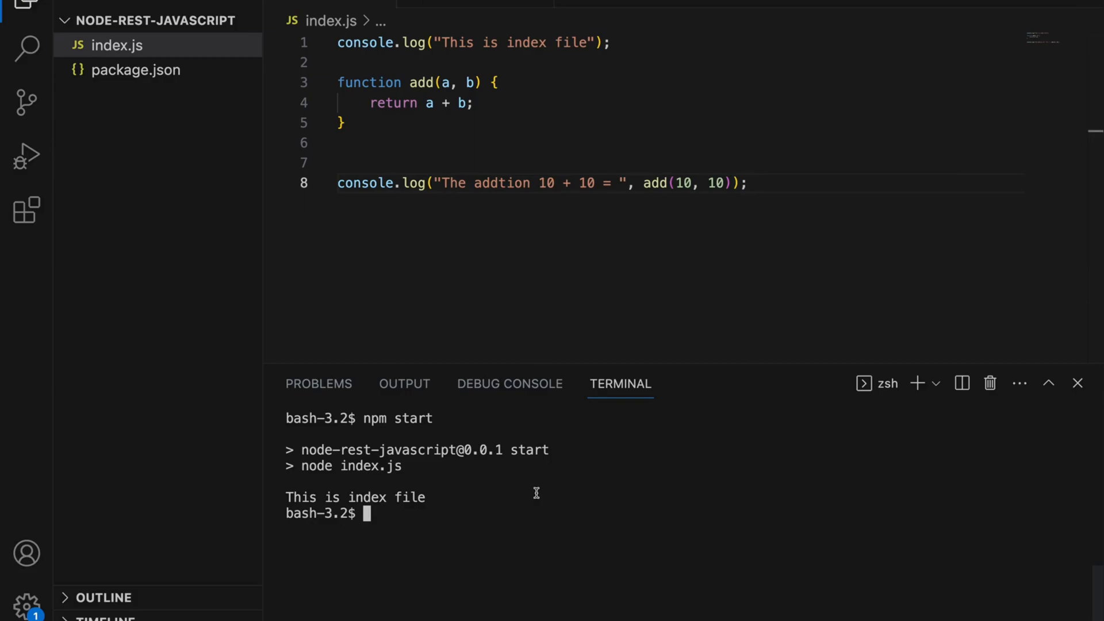
# Step: Run npm start to print 'The addtion 10 + 10 = 20', then review package.json and index.js
pyautogui.write('npm start')
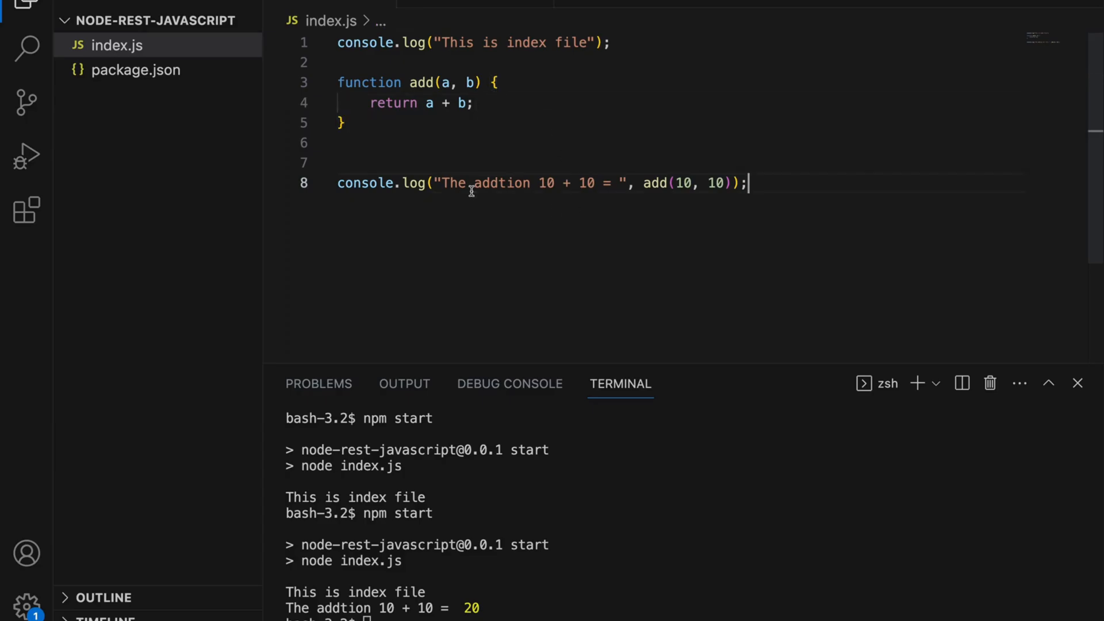
pyautogui.click(138, 70)
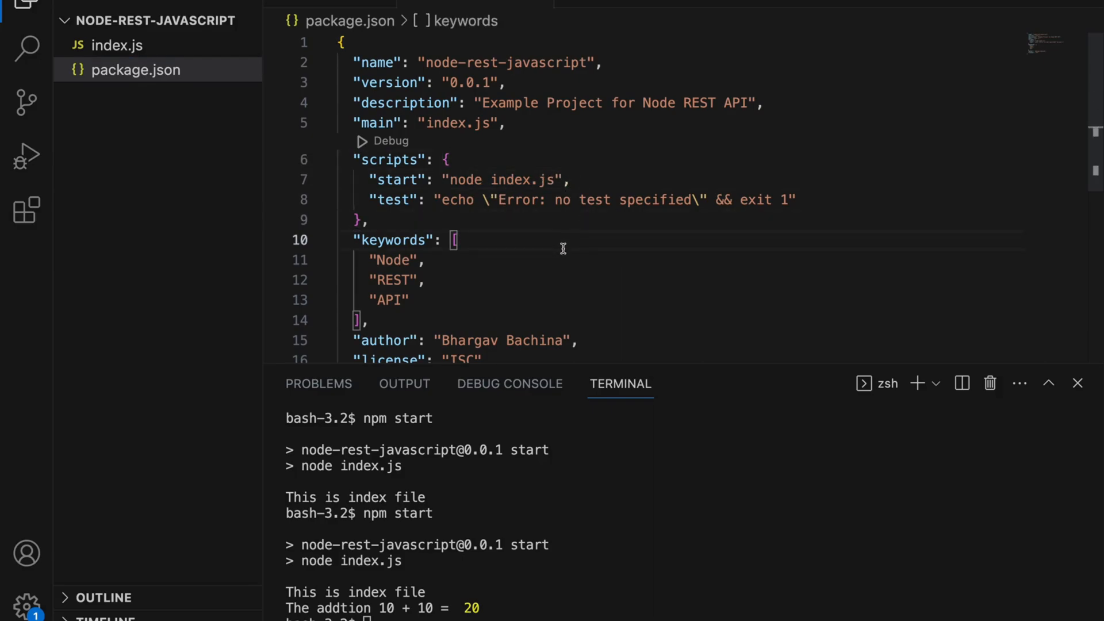
pyautogui.moveTo(560, 156)
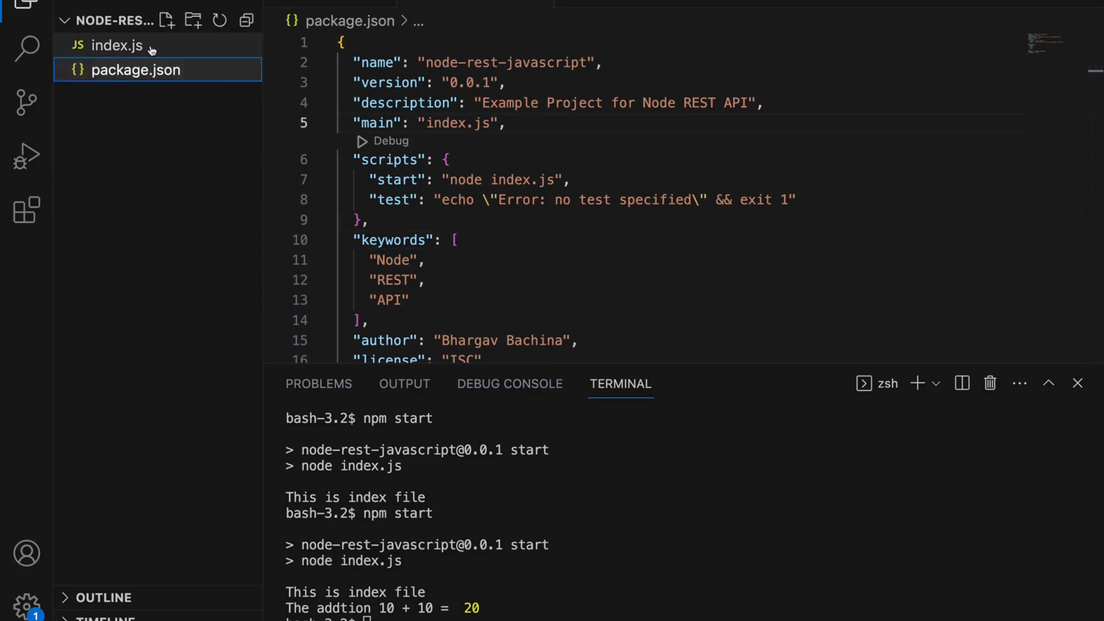
pyautogui.click(117, 45)
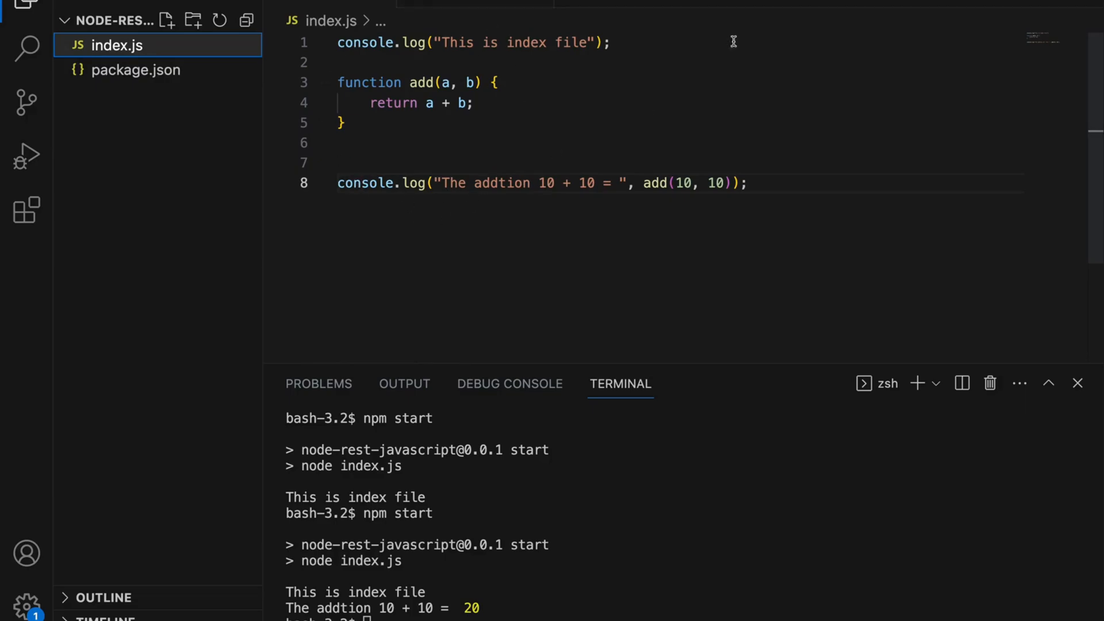